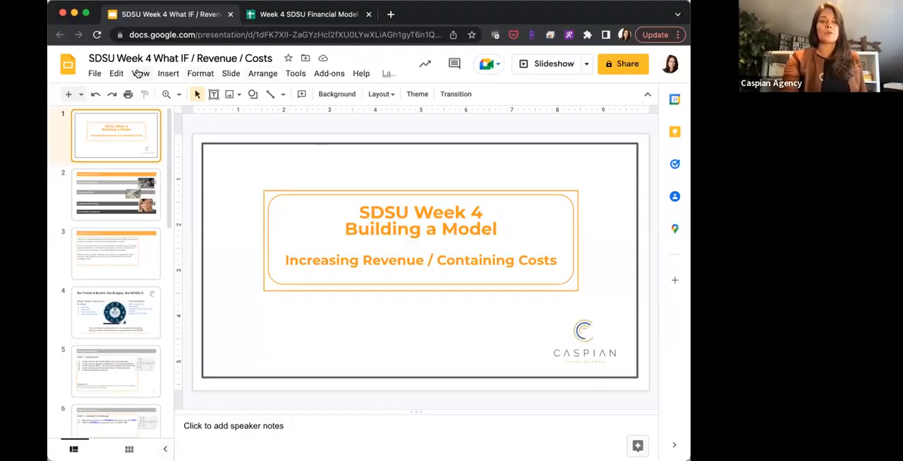
- Start presenting the Week 4 Building a Model deck as a slideshow from the View menu
left_click(141, 74)
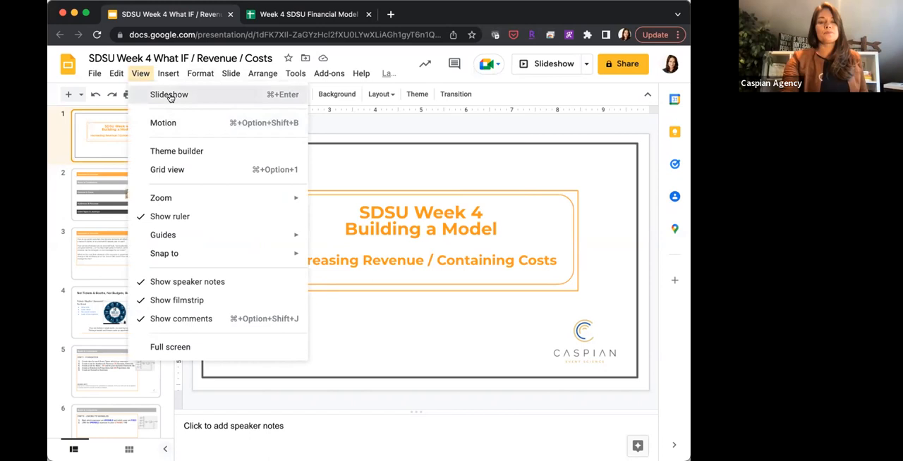
left_click(170, 95)
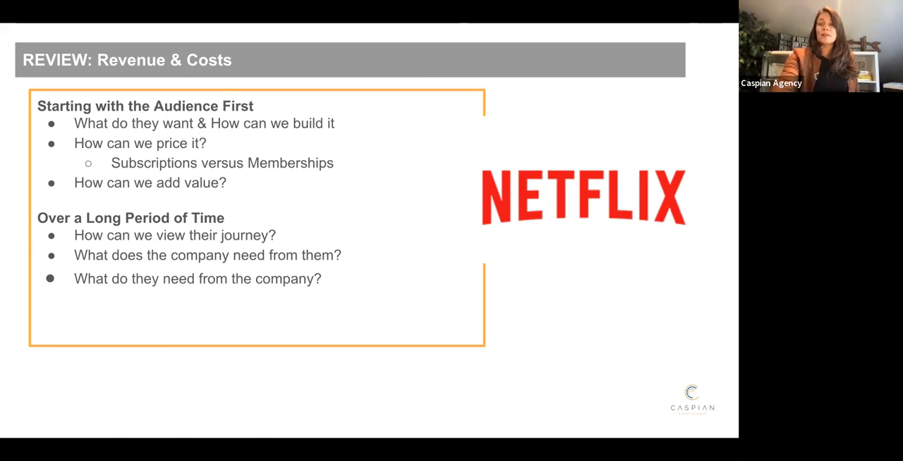
key("Right")
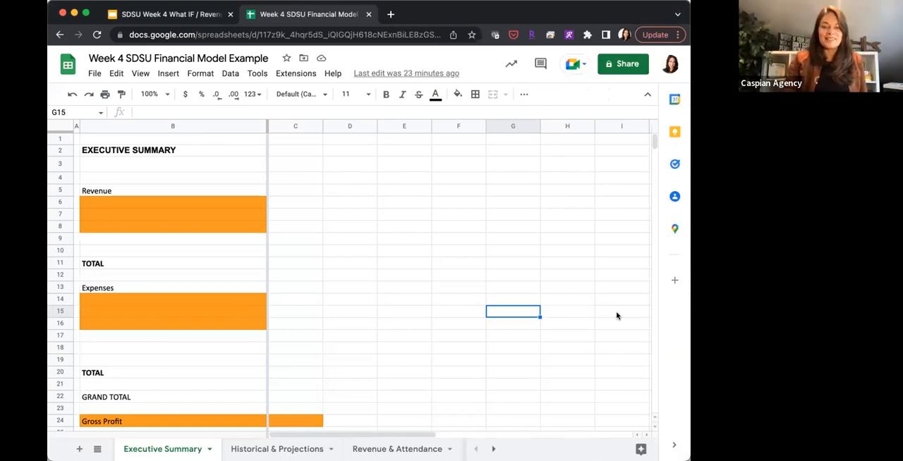
mouse_move(539, 325)
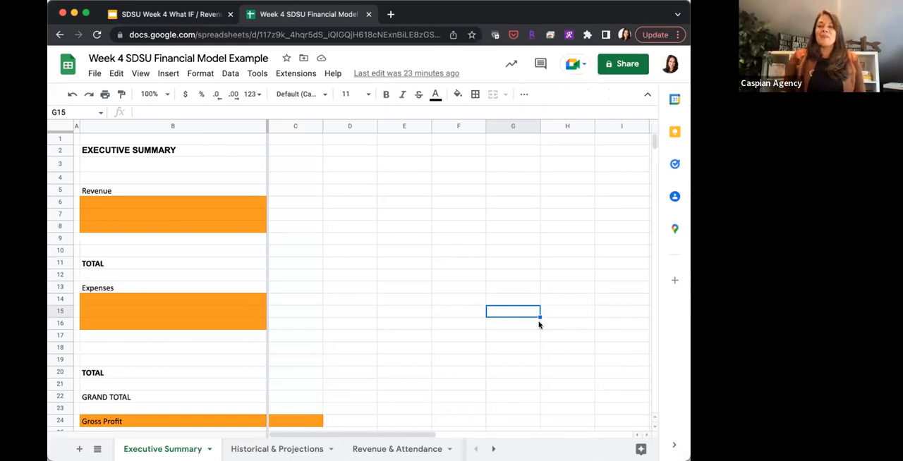
- Scroll the sheet tabs and switch to the 2022 Line Item IN-PERSON sheet
left_click(494, 450)
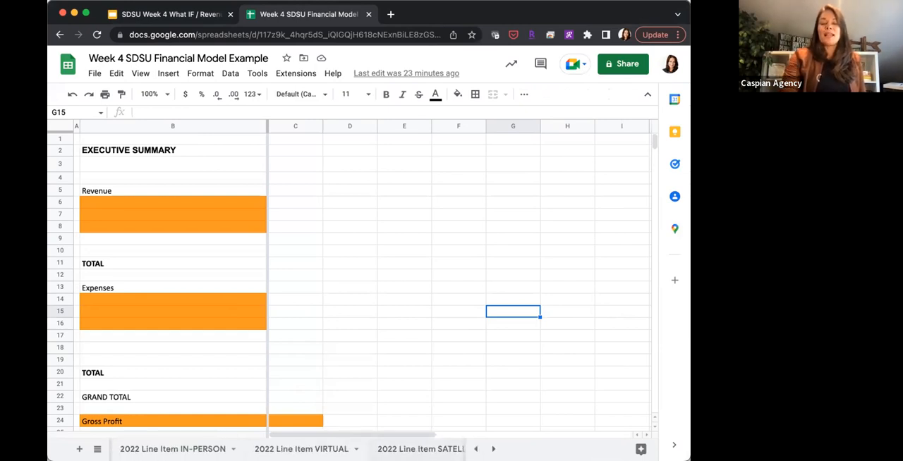
left_click(410, 448)
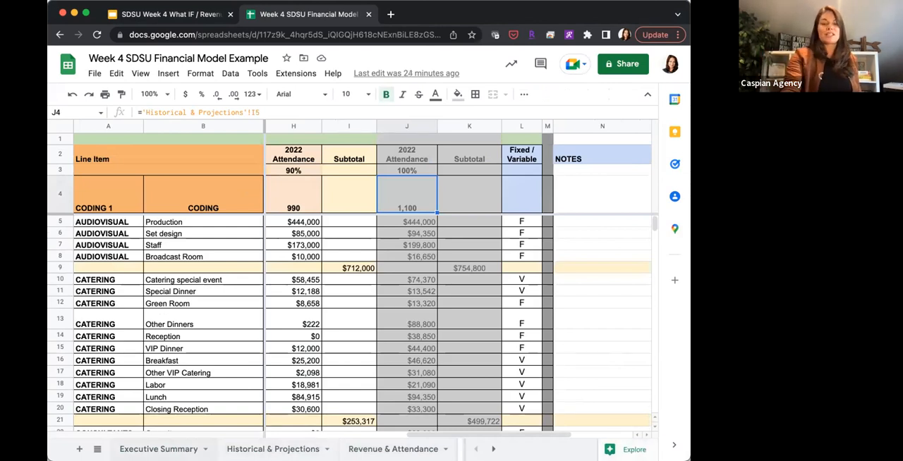
mouse_move(488, 326)
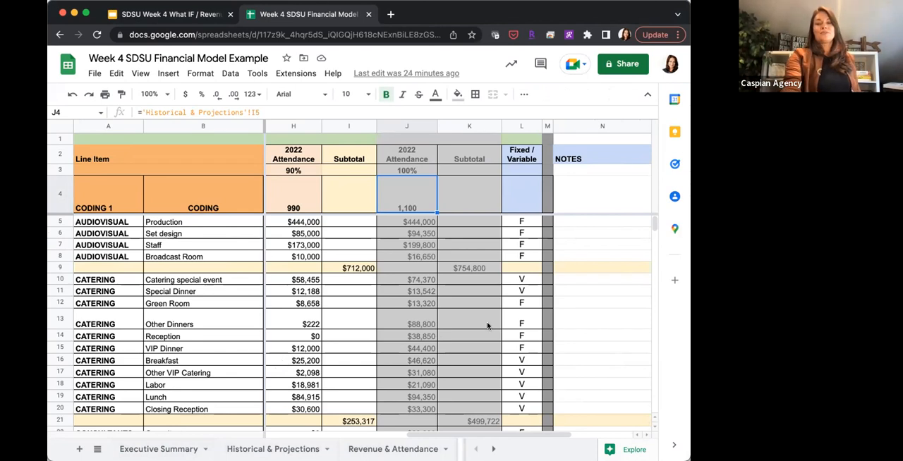
mouse_move(293, 202)
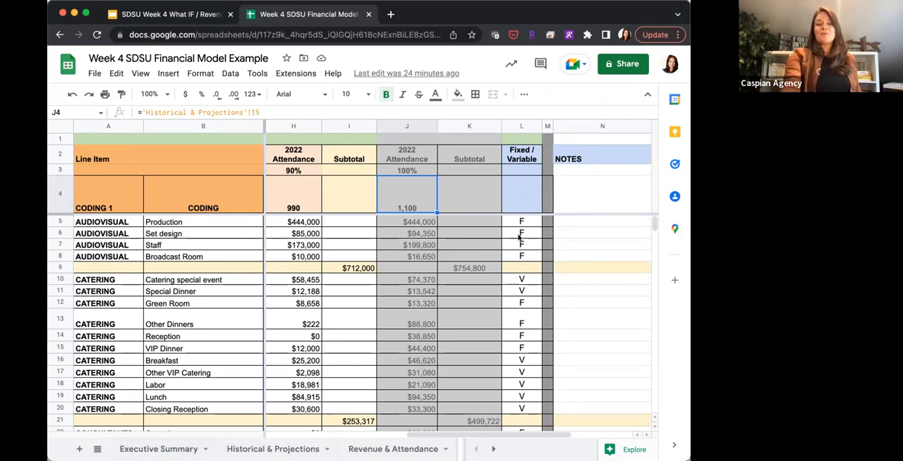
scroll("down", 3)
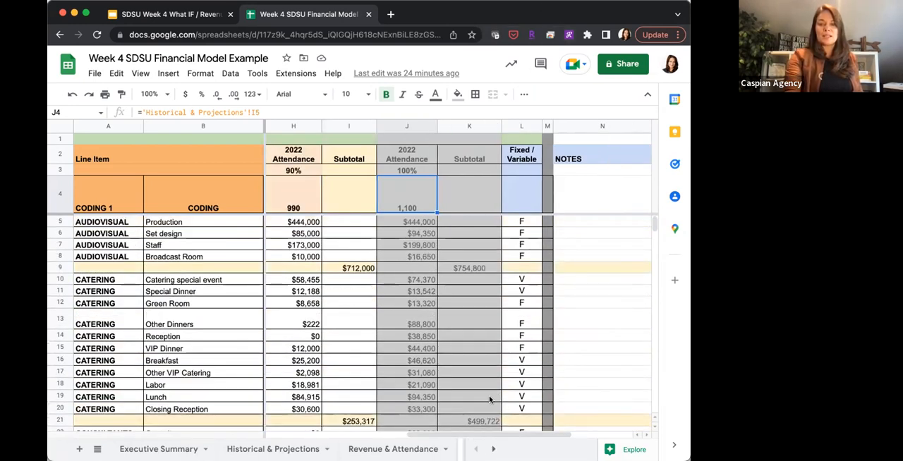
left_click(494, 449)
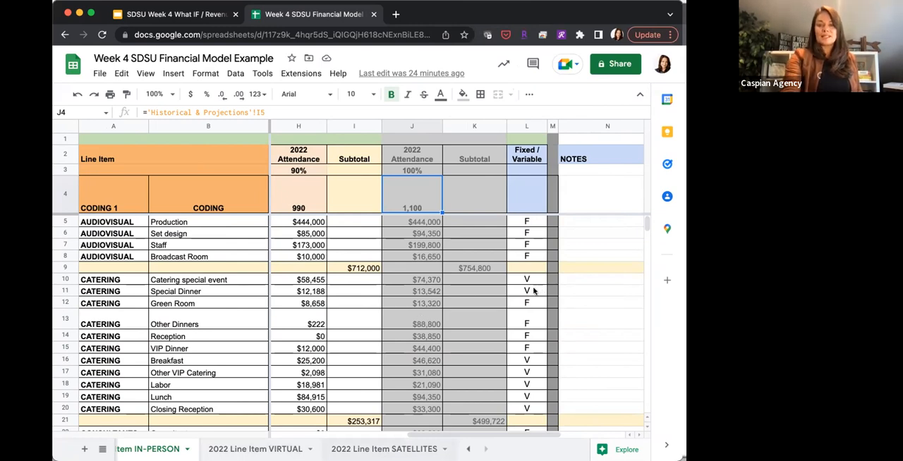
- On the SATELLITES sheet, clear catering's V marker and its total formula, leaving $27,500
left_click(386, 450)
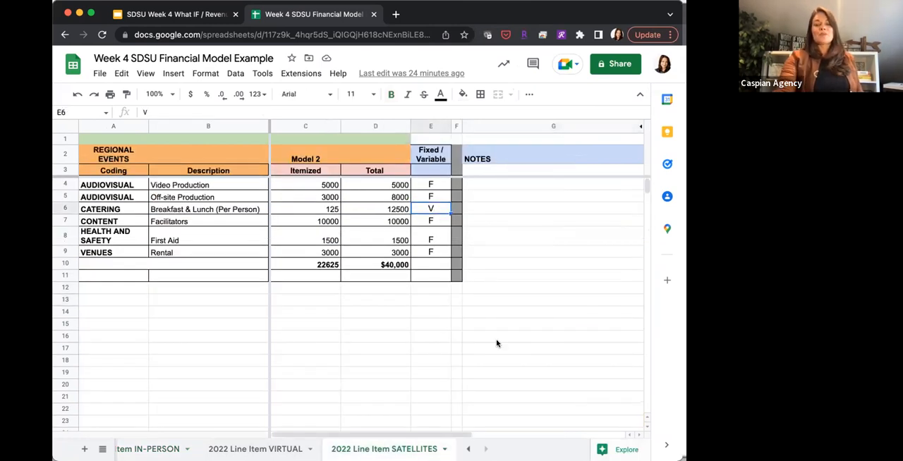
key("Delete")
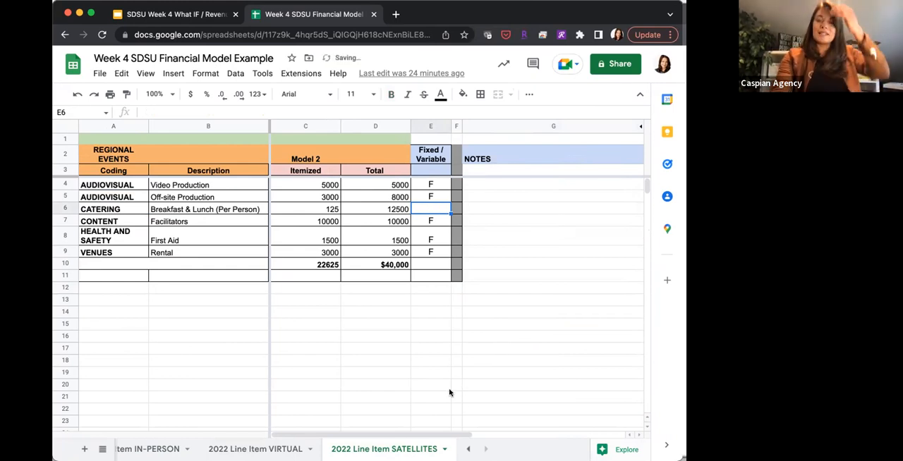
left_click(430, 385)
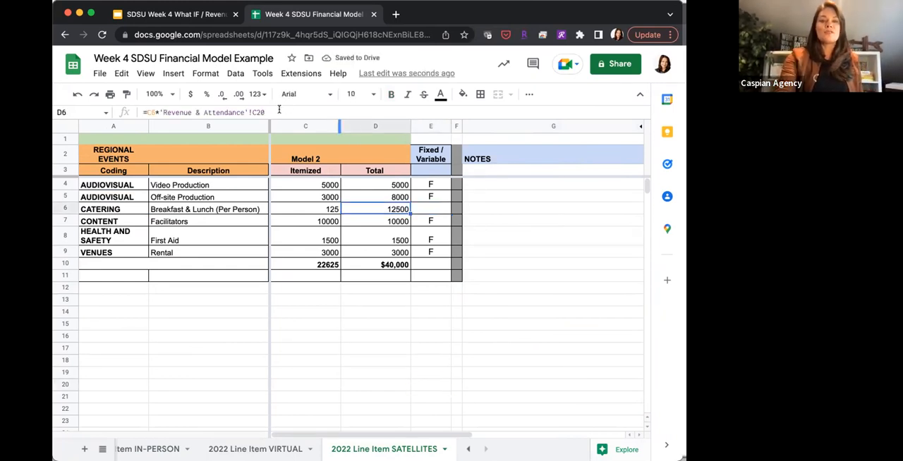
double_click(375, 209)
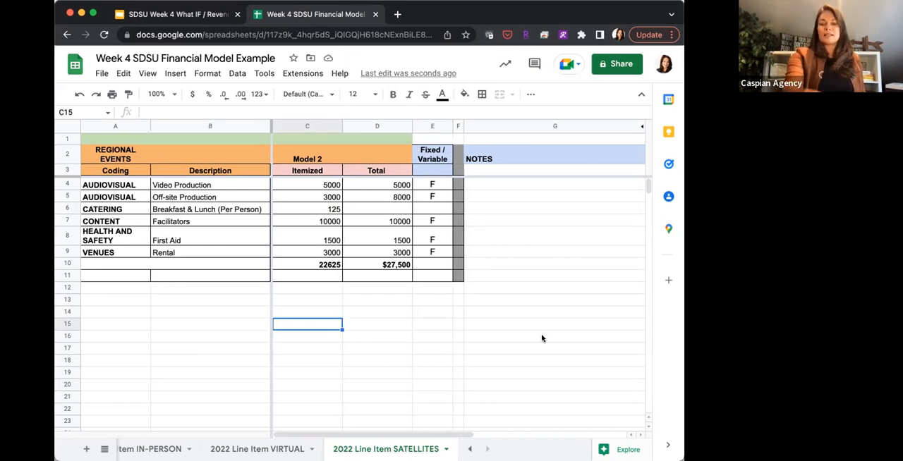
mouse_move(318, 275)
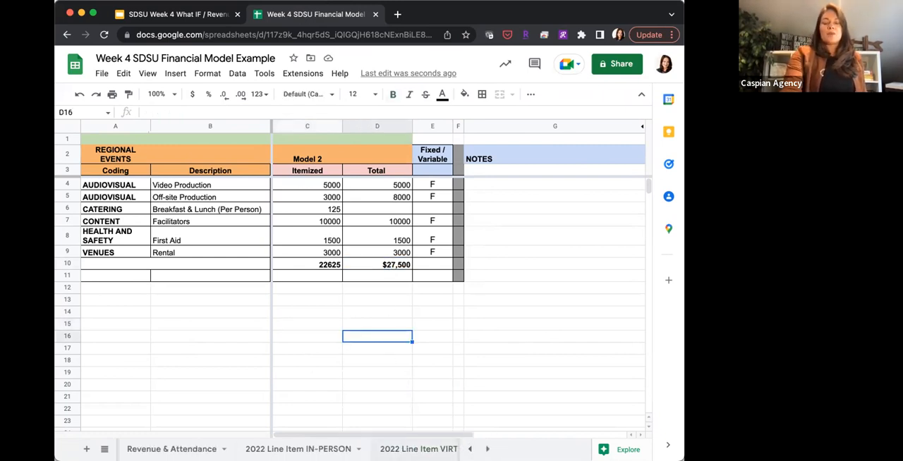
- Relabel the 10000-attendee virtual scenario header as 'VIRTUAL - Big', then move to IN-PERSON
left_click(308, 449)
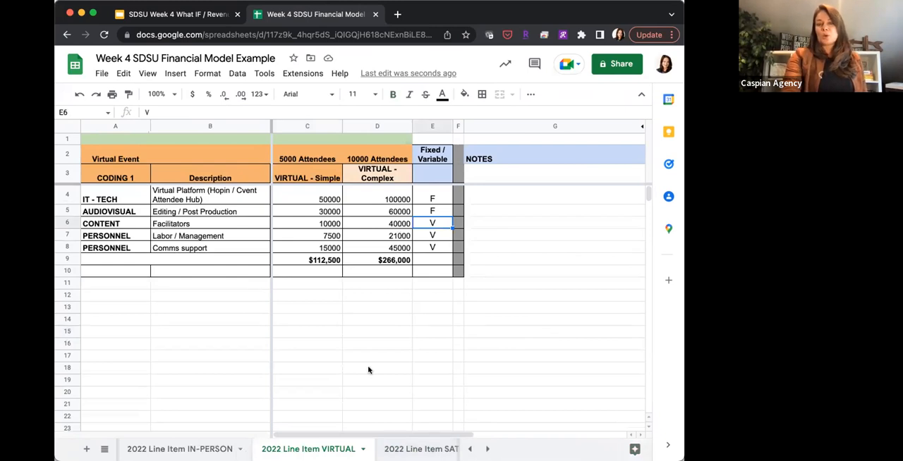
left_click(307, 178)
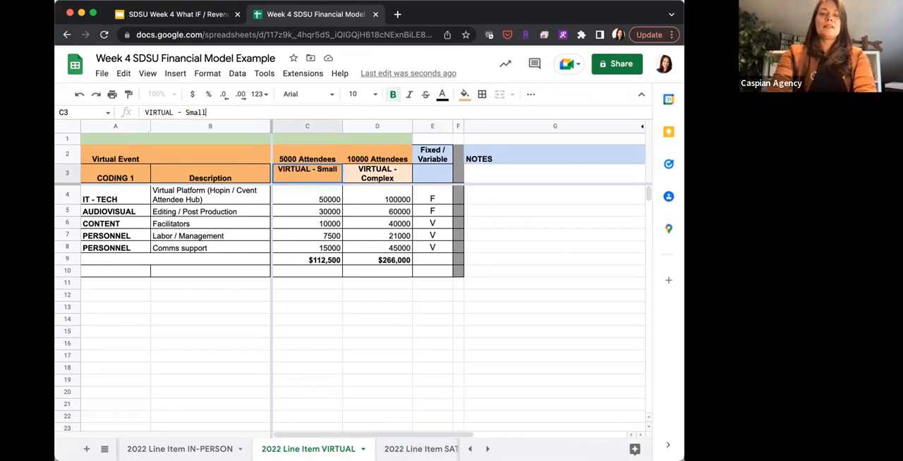
left_click(377, 173)
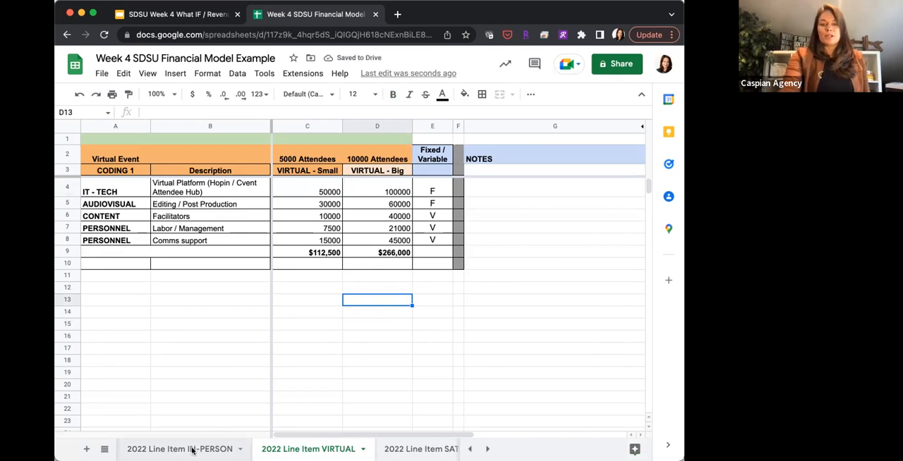
left_click(181, 448)
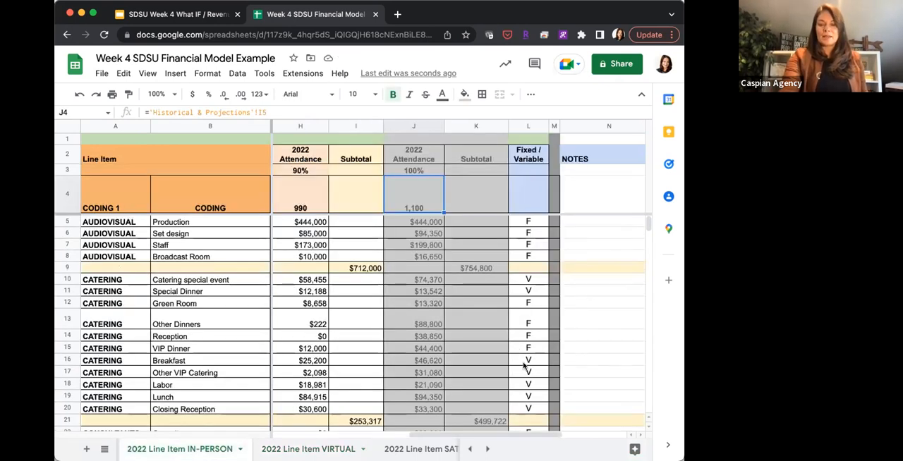
- Inspect the IN-PERSON 100% cost formulas and trace Catering's link to Historical & Projections
left_click(528, 360)
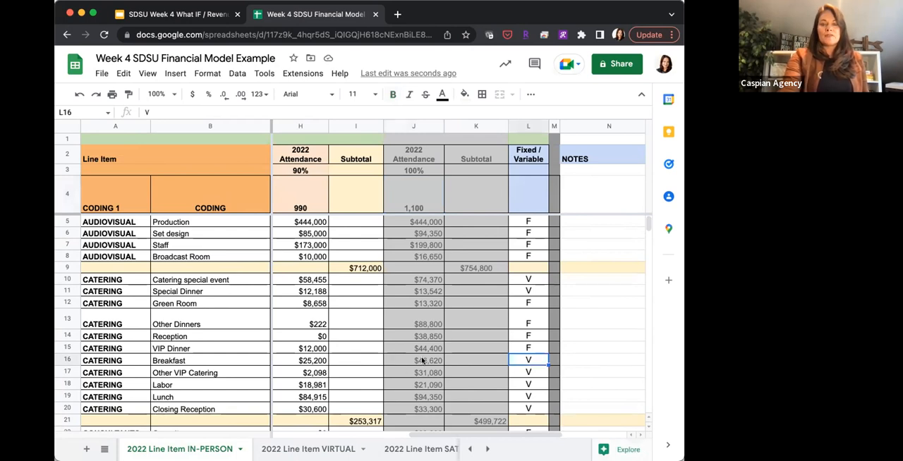
left_click(414, 348)
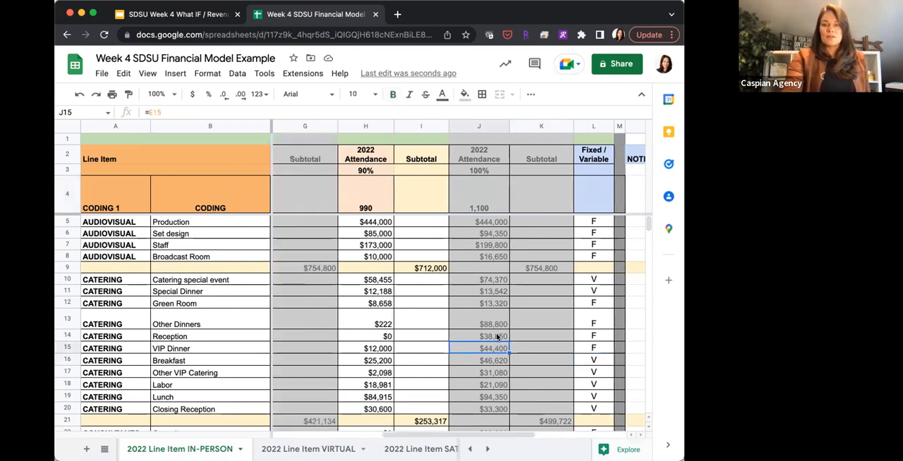
left_click(479, 256)
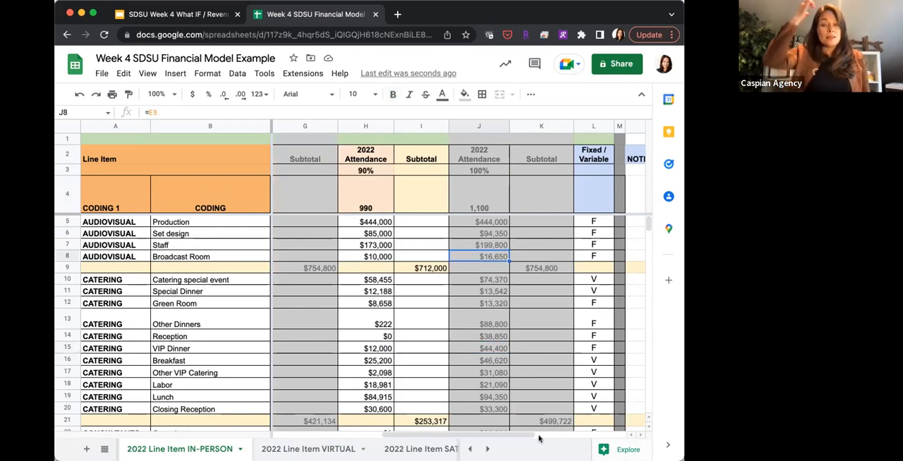
mouse_move(529, 357)
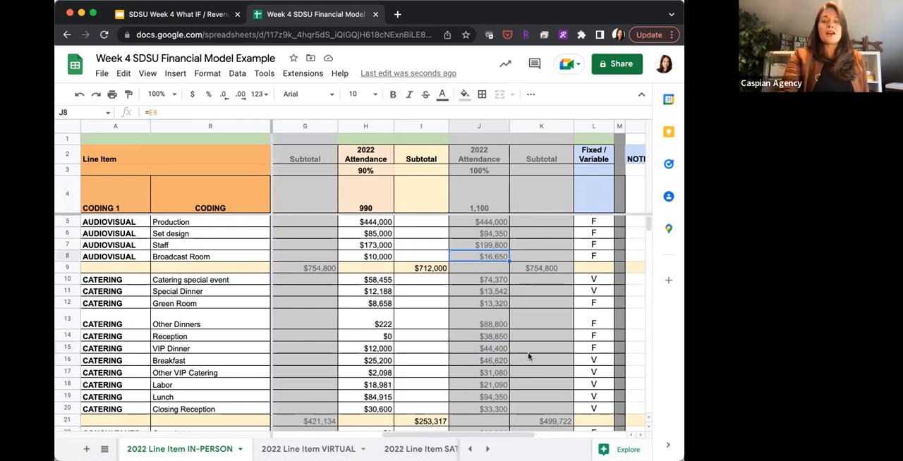
left_click(478, 279)
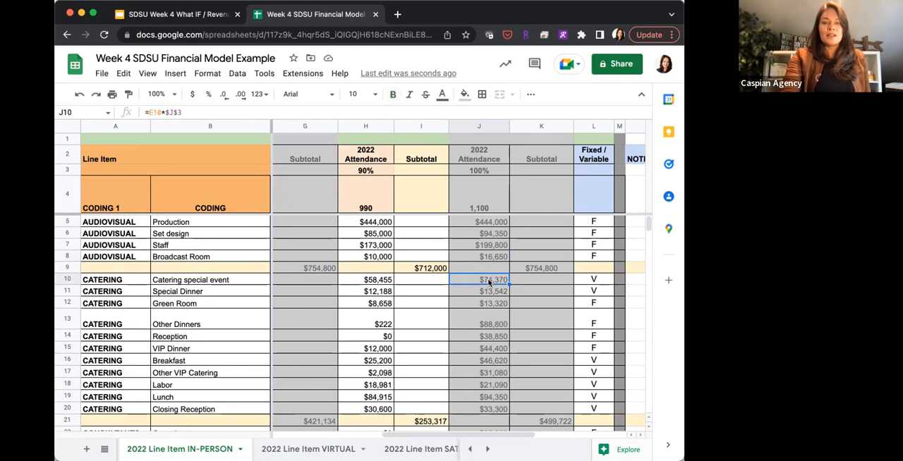
double_click(478, 279)
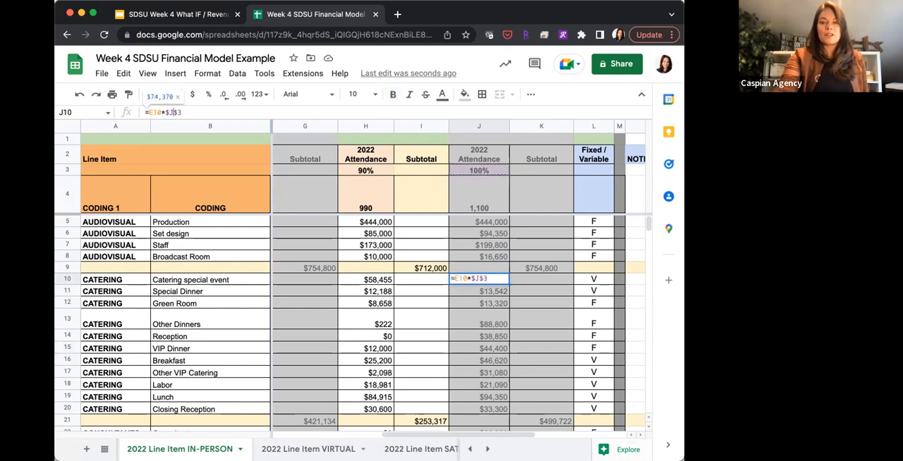
left_click(365, 279)
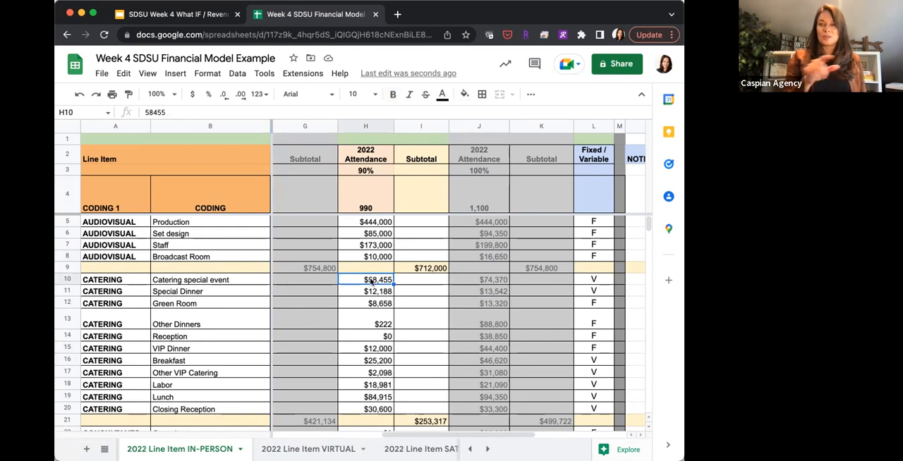
mouse_move(483, 291)
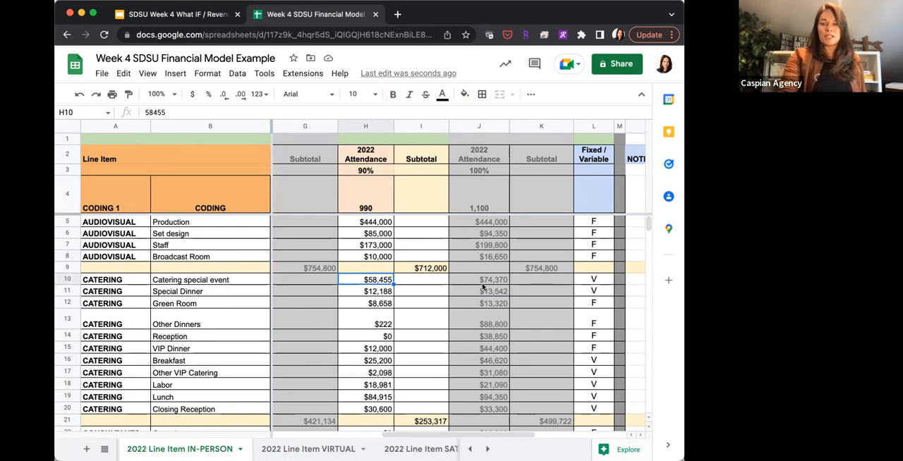
left_click(478, 279)
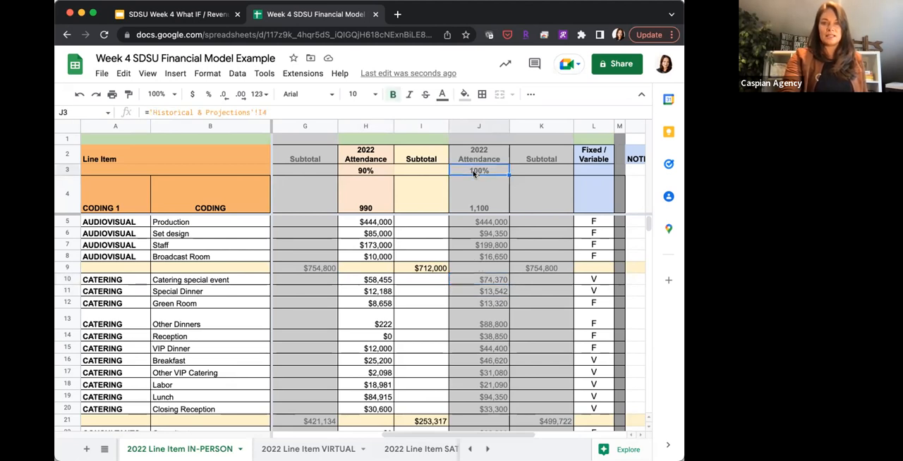
left_click(478, 291)
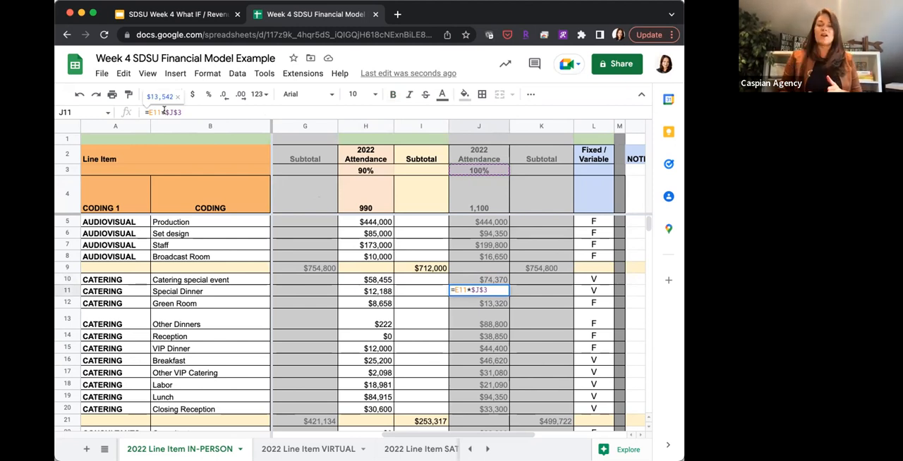
key("Enter")
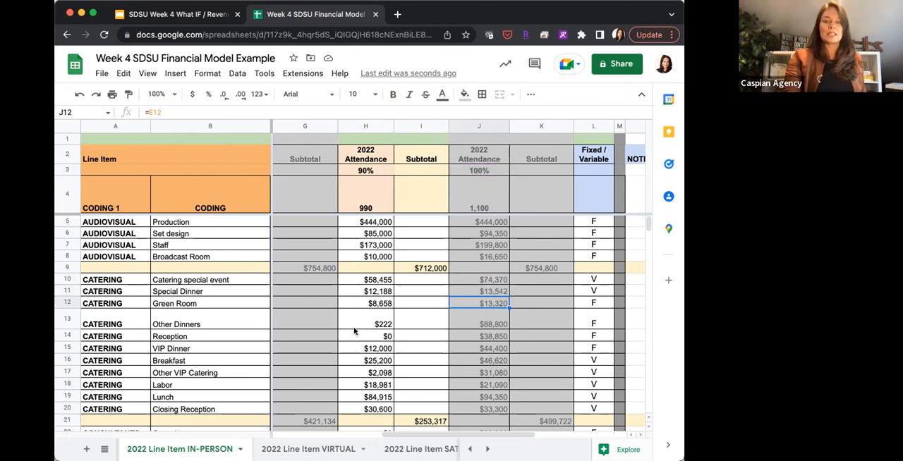
left_click(365, 280)
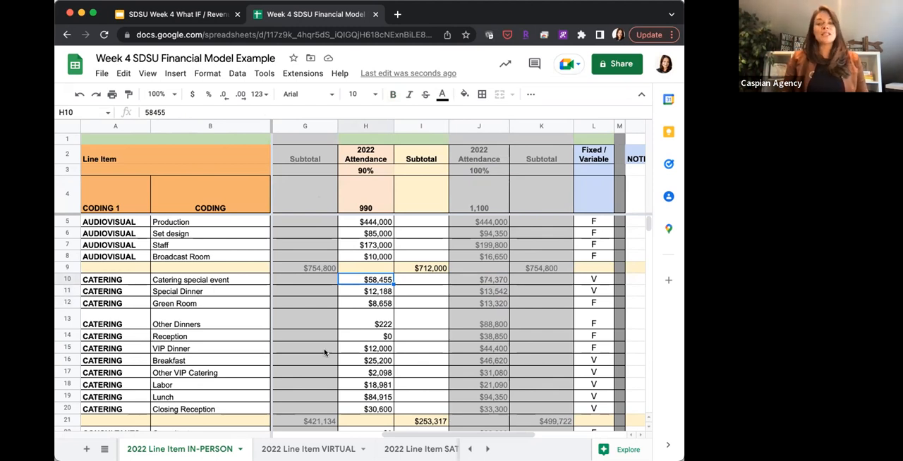
mouse_move(584, 257)
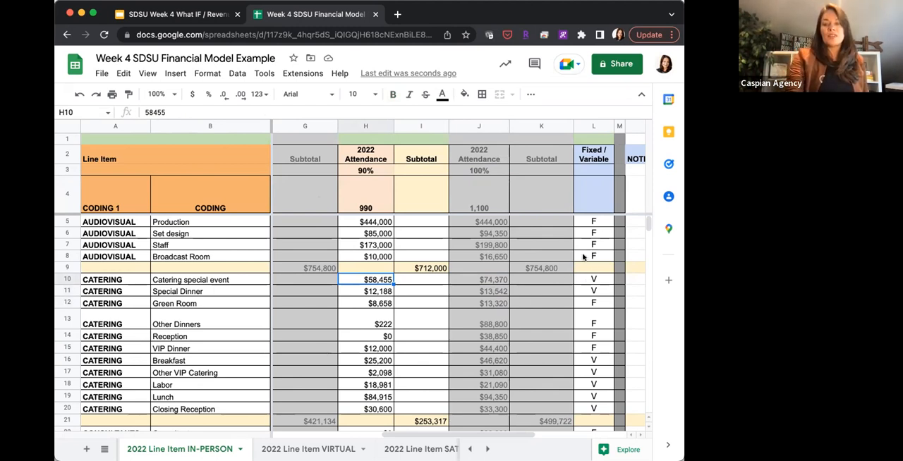
left_click(594, 256)
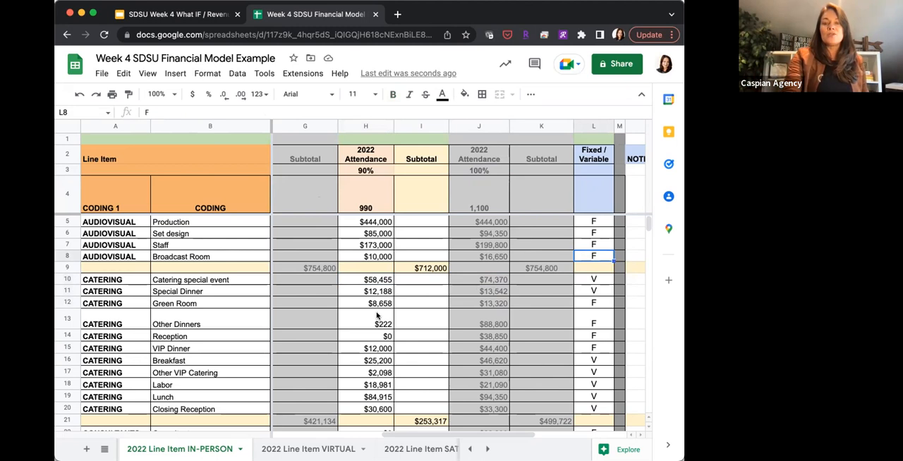
left_click(364, 325)
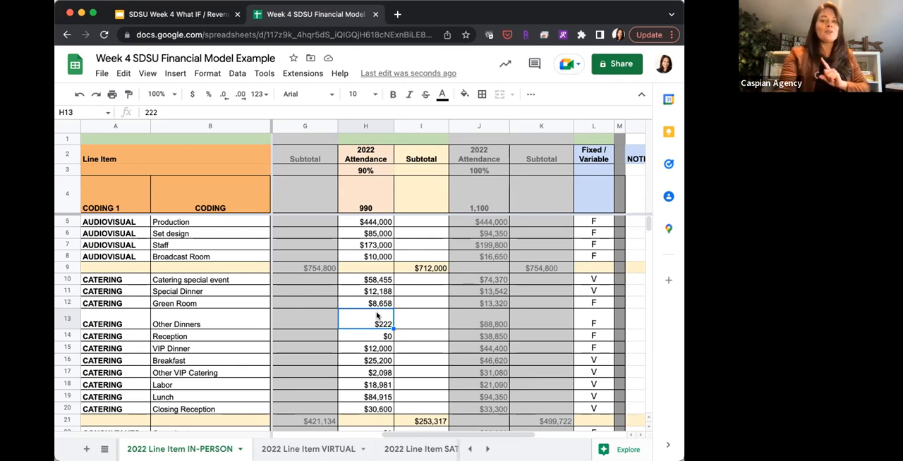
left_click(366, 303)
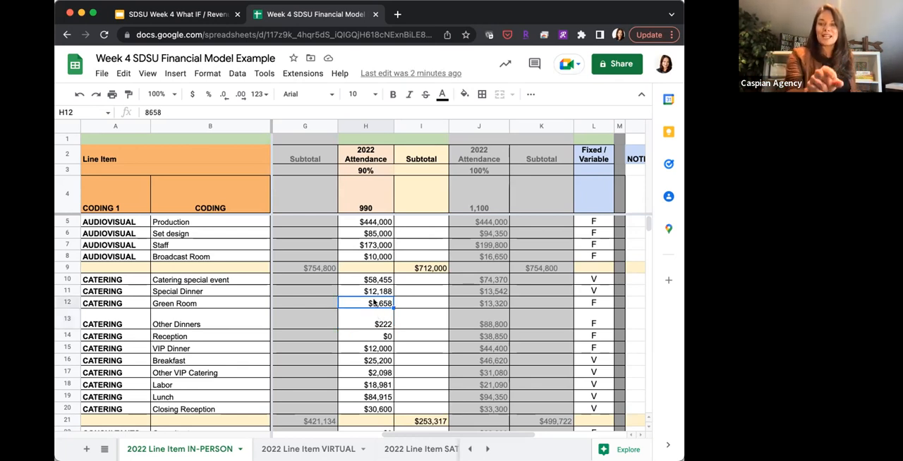
mouse_move(604, 294)
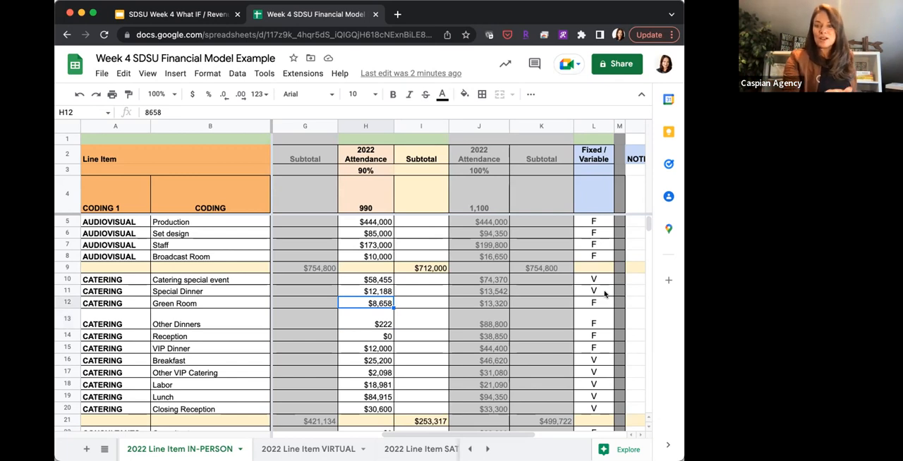
left_click(366, 291)
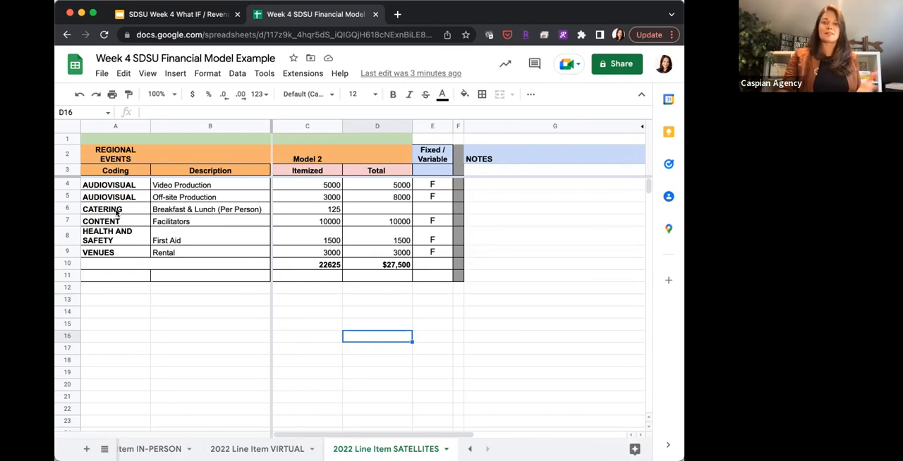
mouse_move(295, 210)
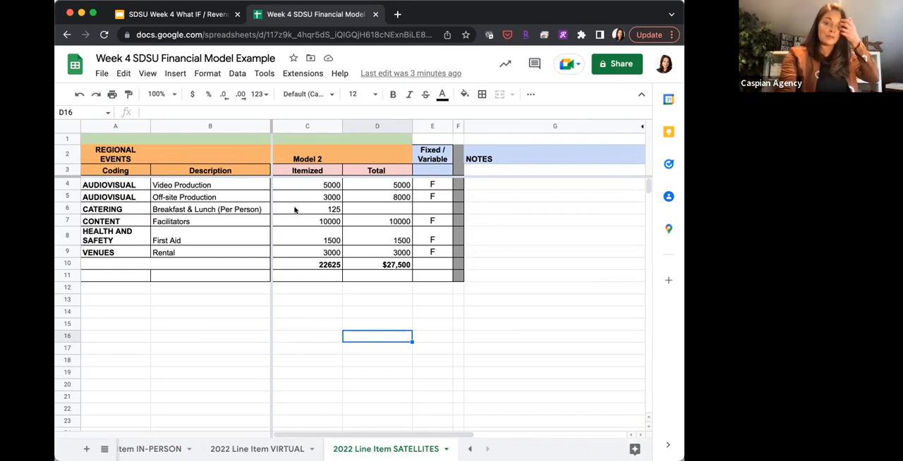
- Mark satellite catering as V and compute its total from attendance, reaching $40,000
left_click(307, 209)
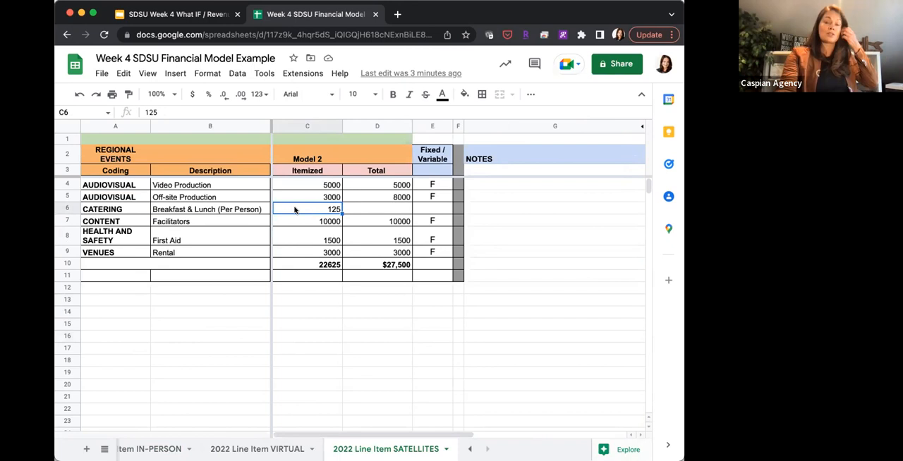
left_click(376, 208)
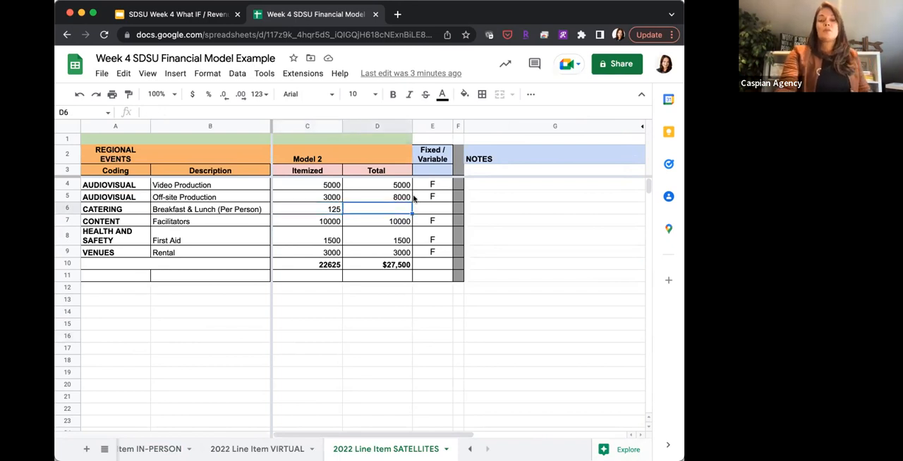
type("V")
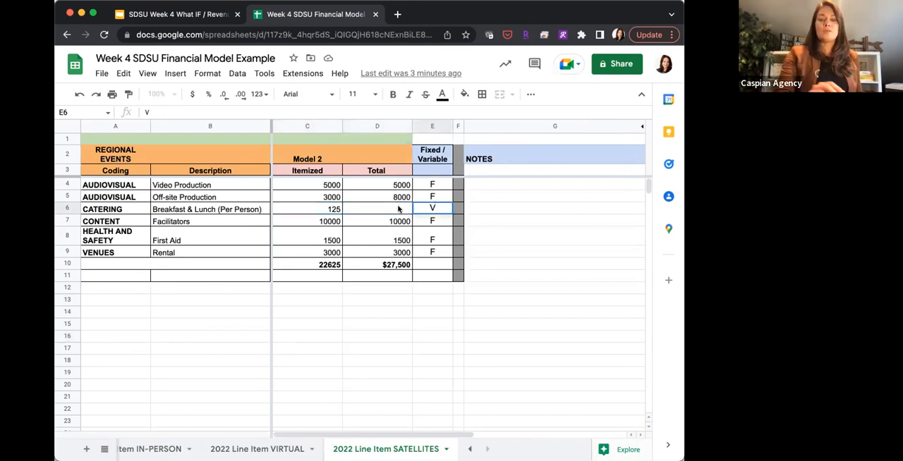
left_click(377, 209)
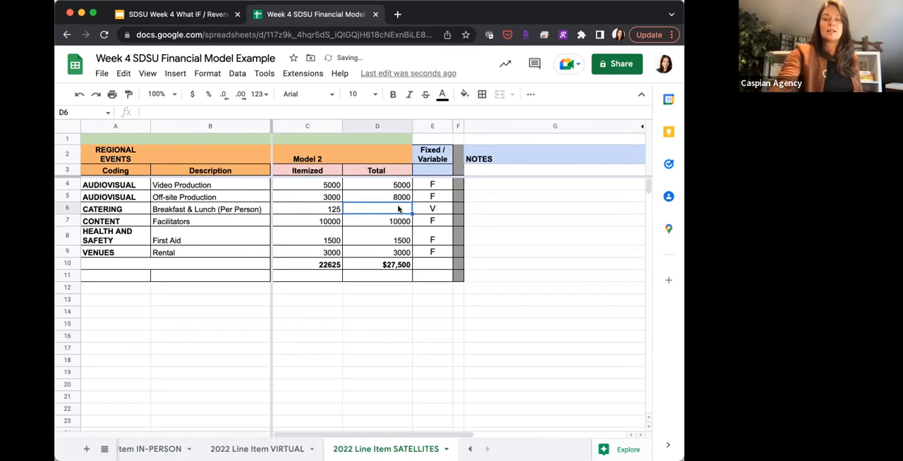
type("=C6+D5")
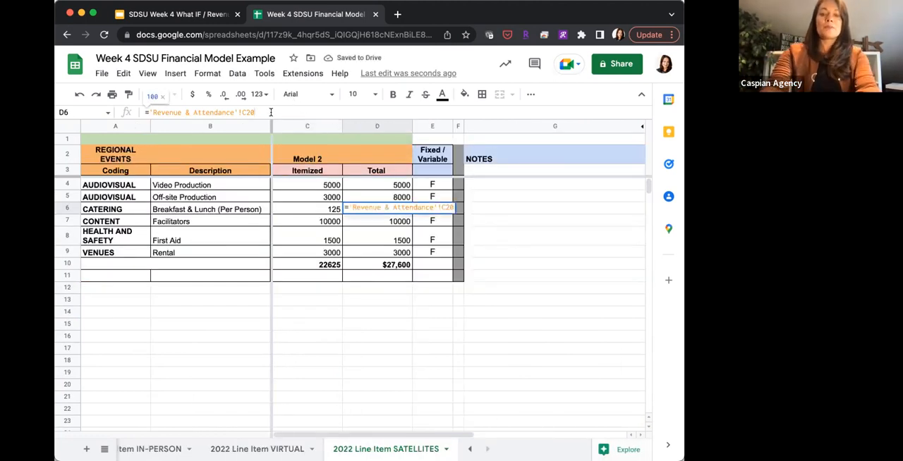
type("*")
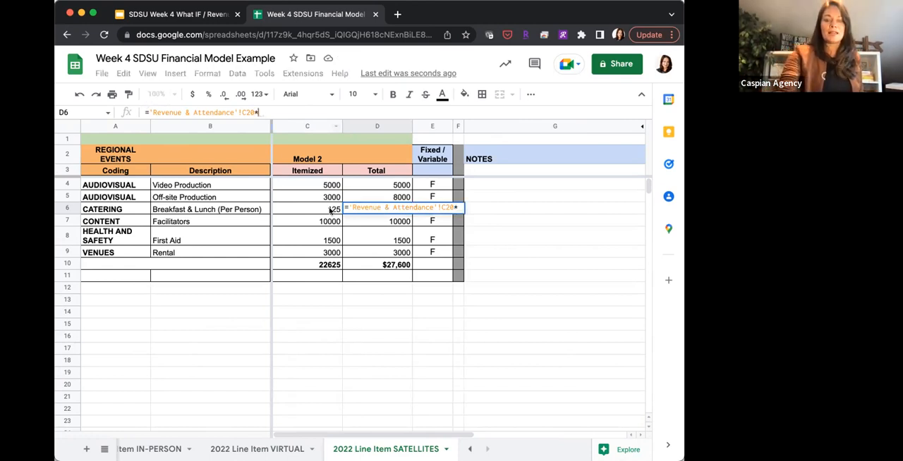
key("Enter")
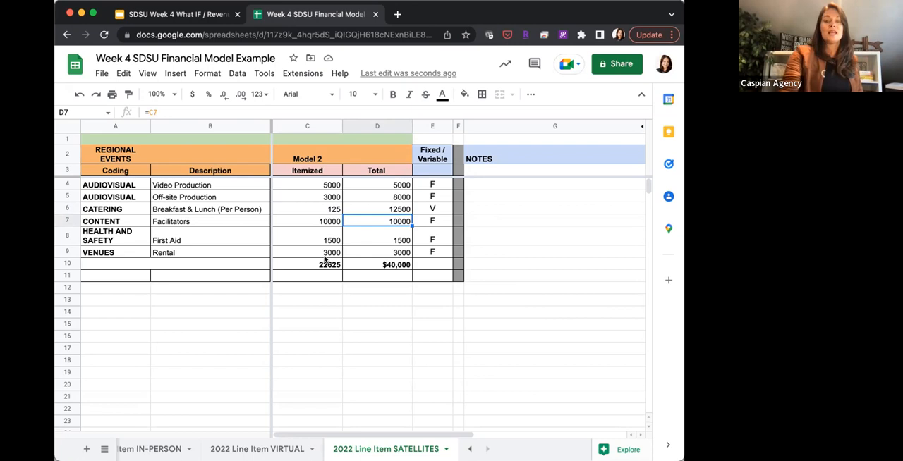
- Clear the 22625 Itemized column sum so only the $40,000 total remains
left_click(307, 265)
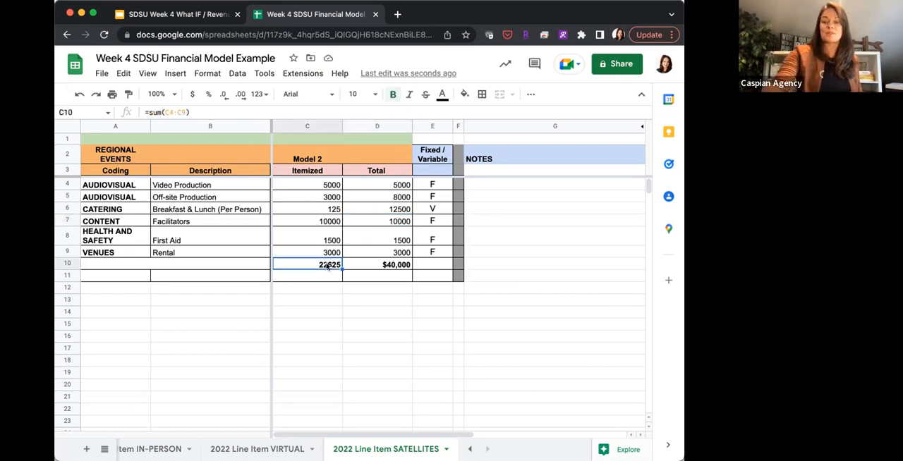
key("Delete")
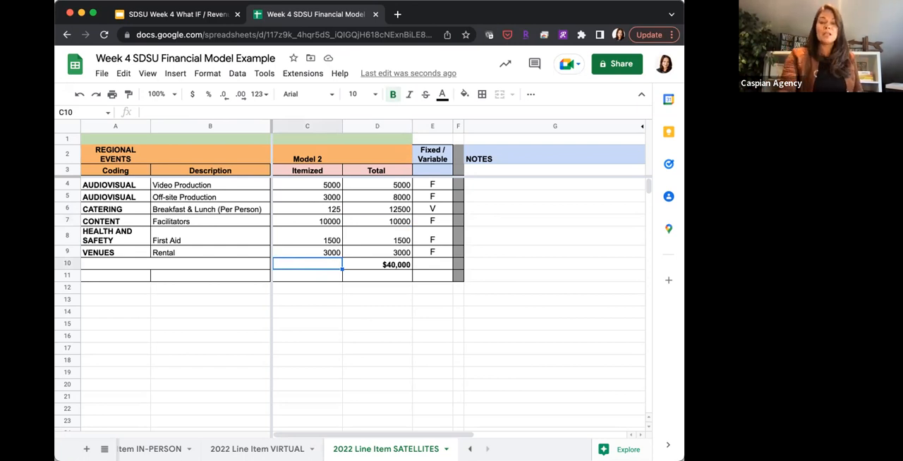
left_click(376, 265)
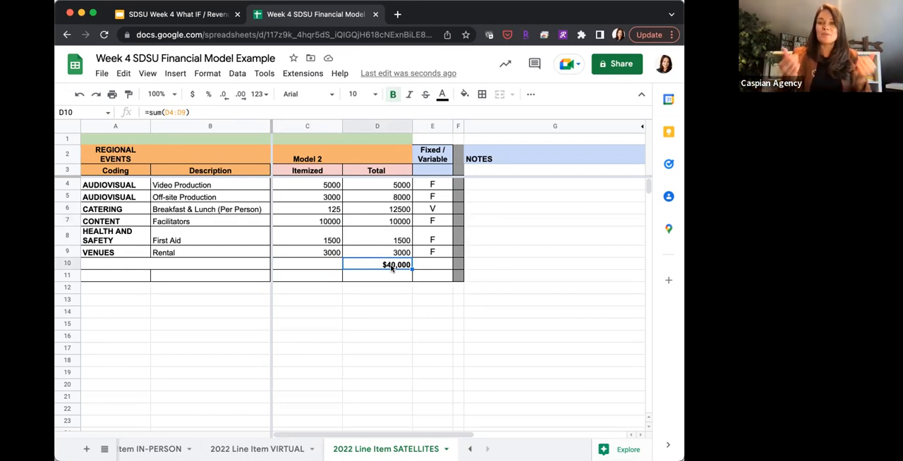
mouse_move(339, 314)
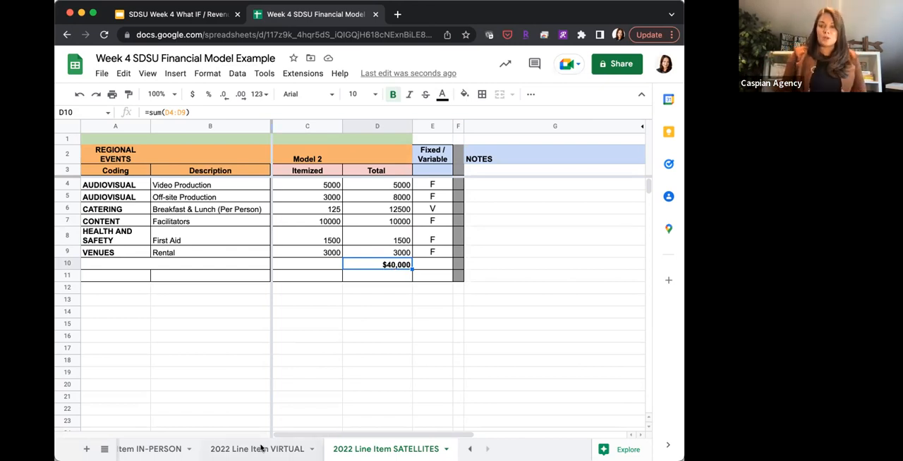
left_click(256, 450)
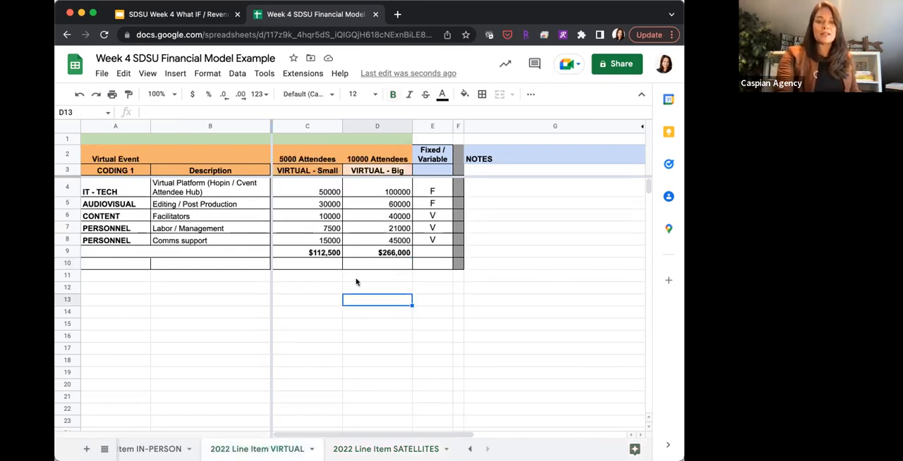
left_click(432, 216)
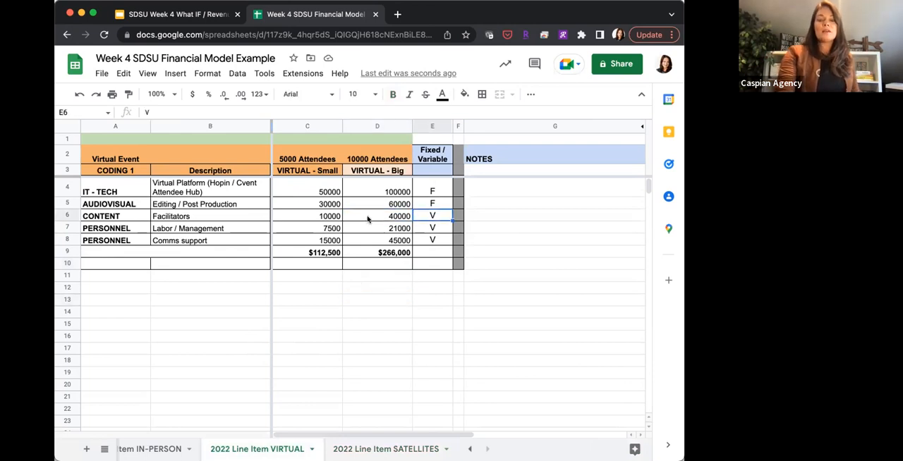
left_click(377, 216)
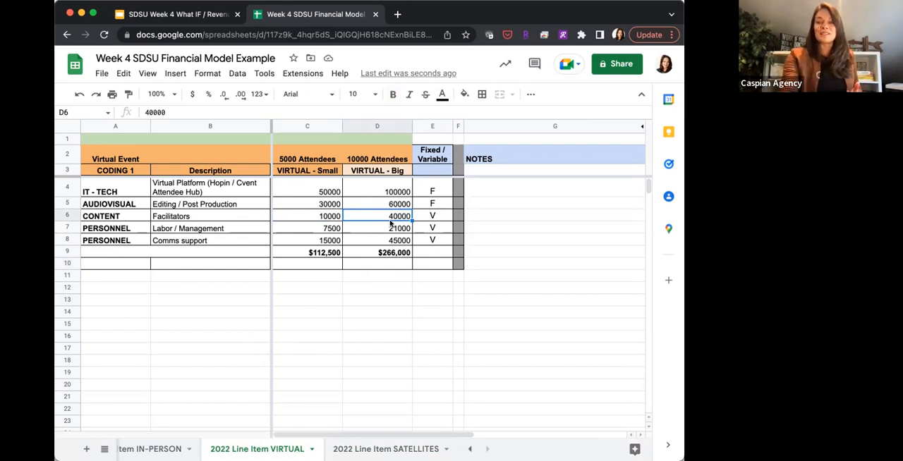
left_click(377, 228)
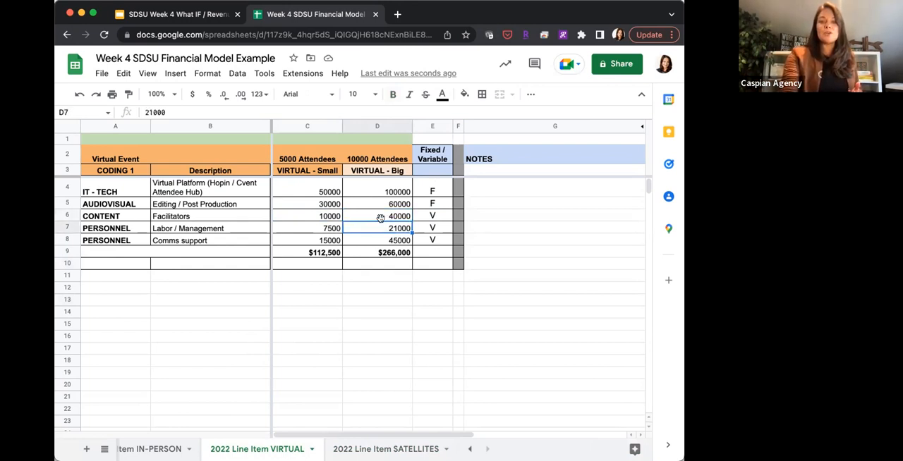
left_click(377, 239)
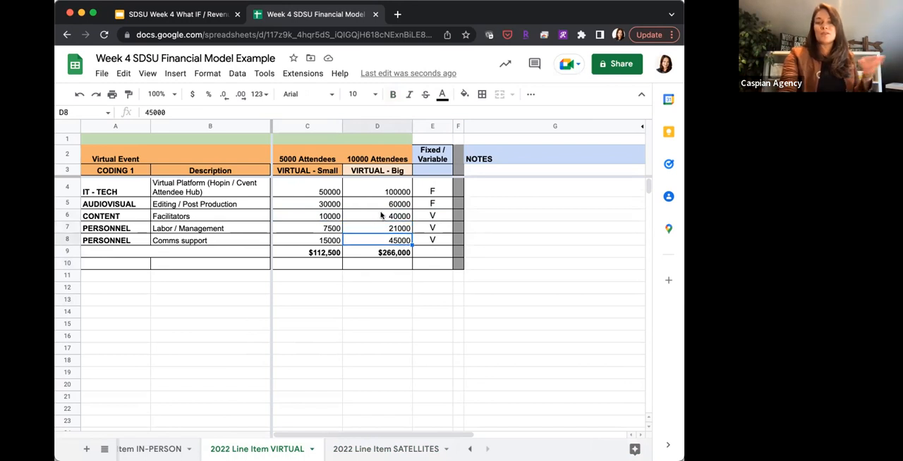
left_click(377, 216)
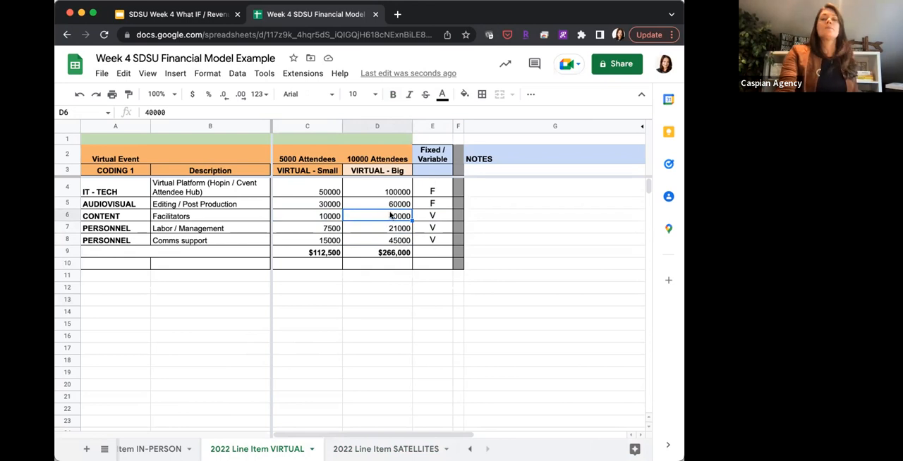
left_click_drag(376, 216, 377, 240)
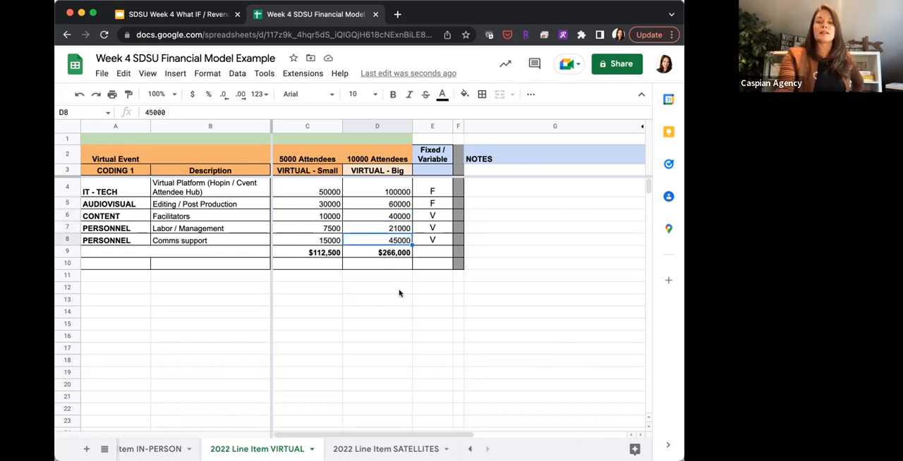
left_click(377, 300)
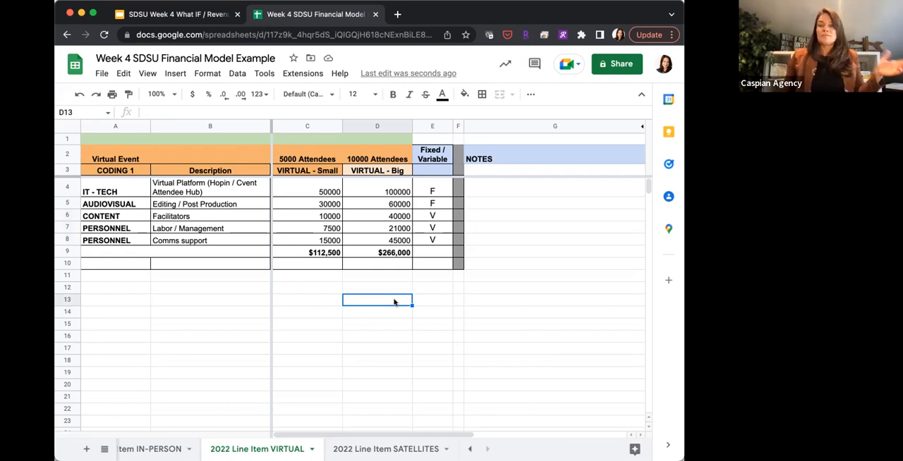
mouse_move(394, 228)
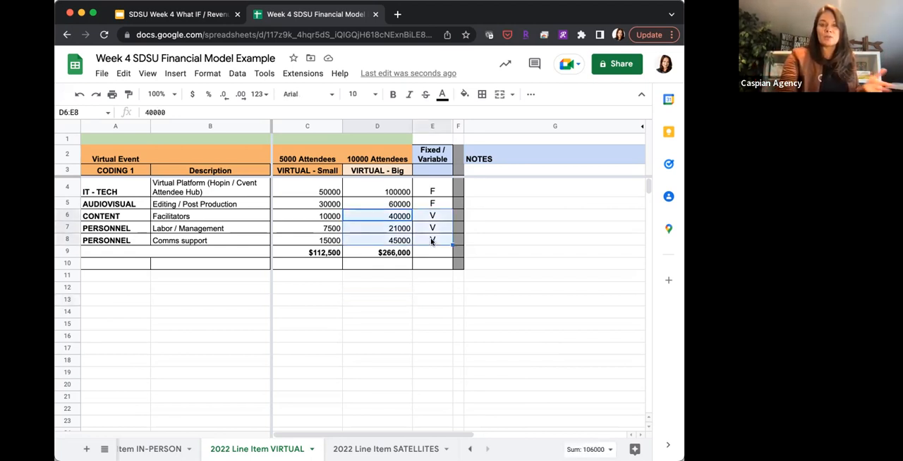
- Fill the big-event virtual variable cost cells yellow, then change them to cyan
left_click(464, 94)
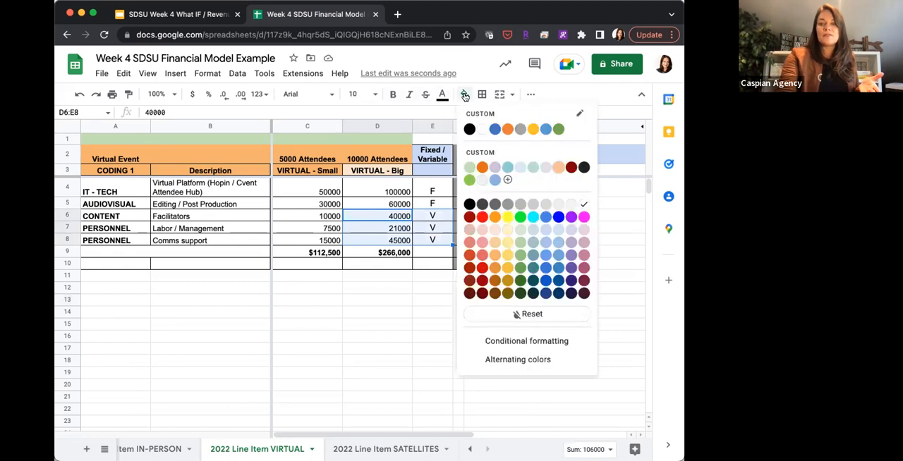
left_click(532, 204)
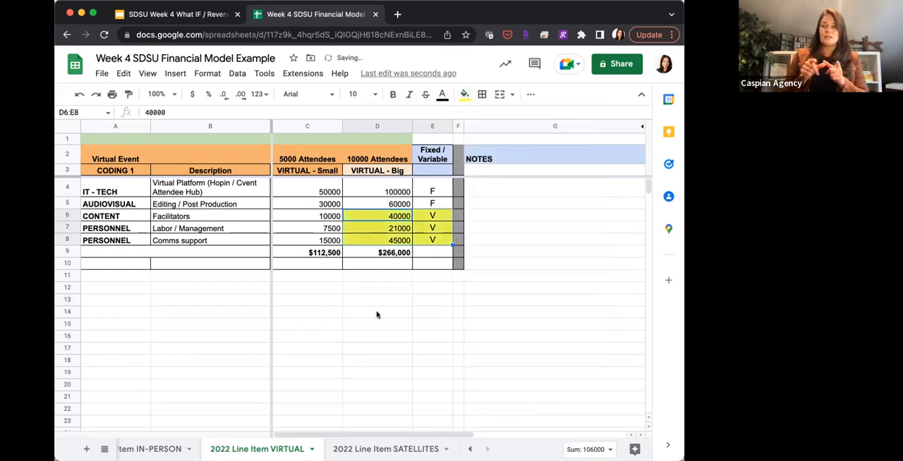
left_click(377, 300)
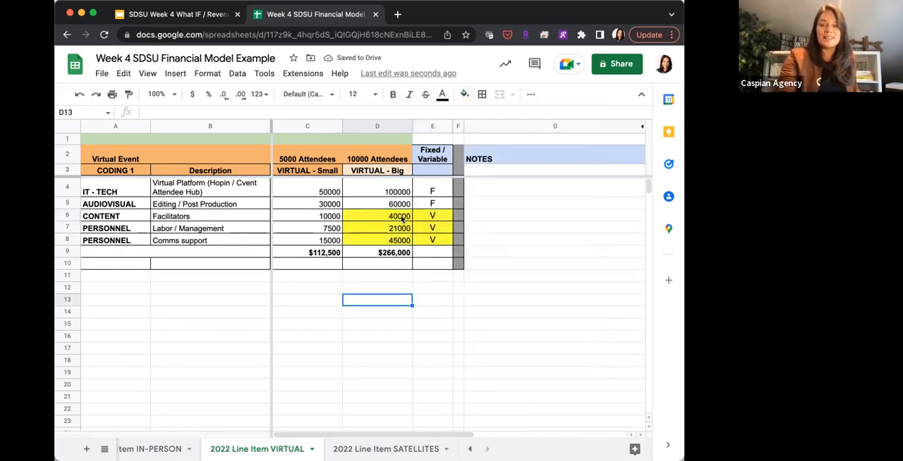
left_click(463, 93)
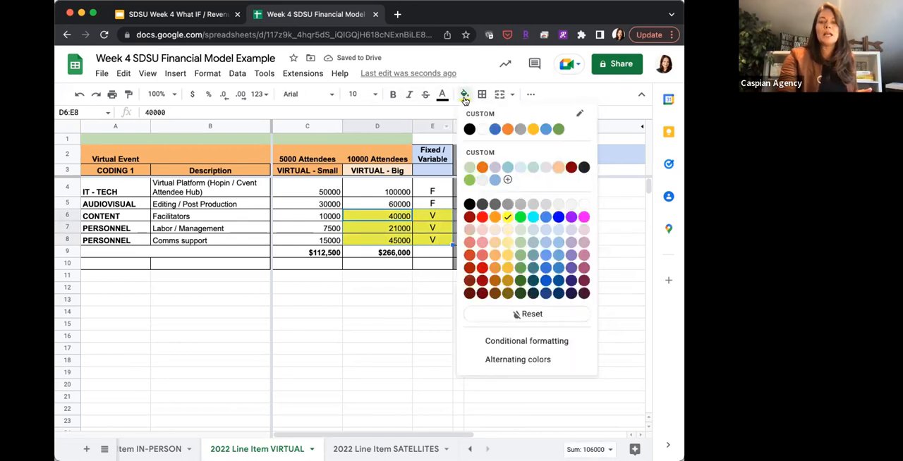
left_click(519, 217)
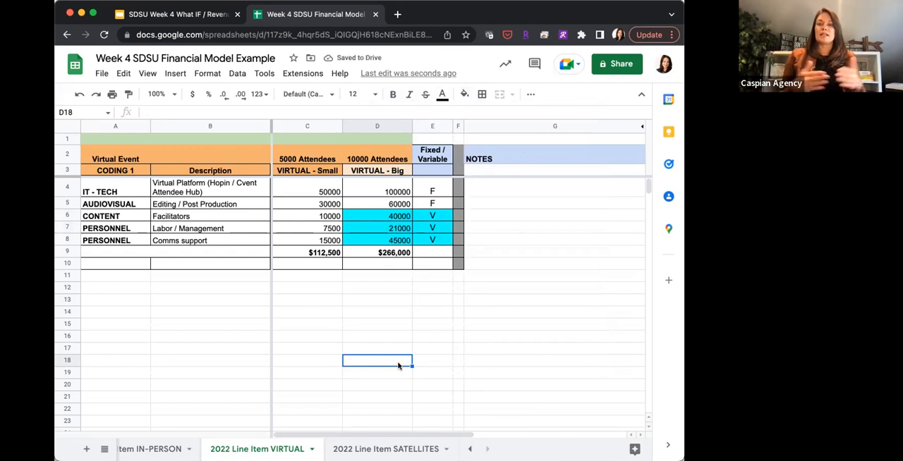
mouse_move(252, 422)
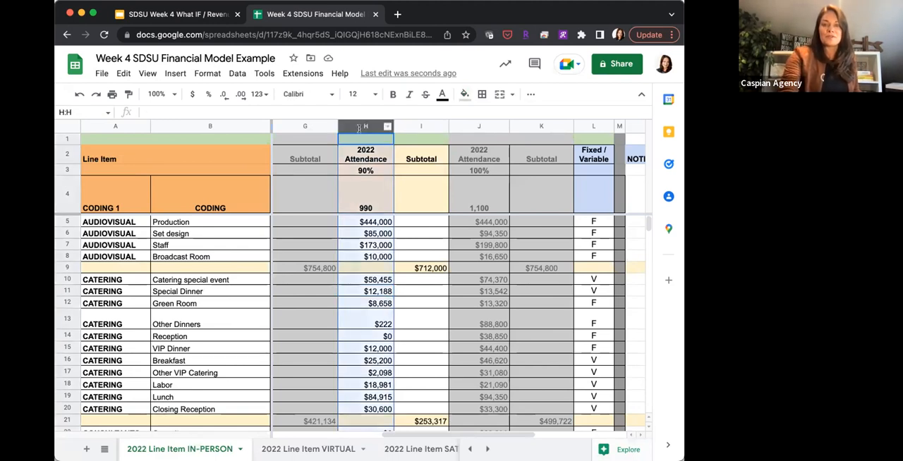
- Fill the IN-PERSON 90% attendance column H cyan
left_click(463, 94)
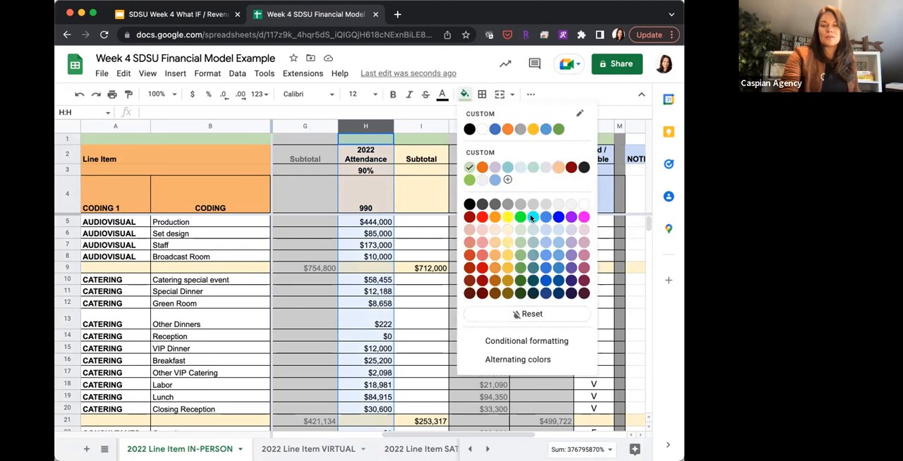
left_click(531, 217)
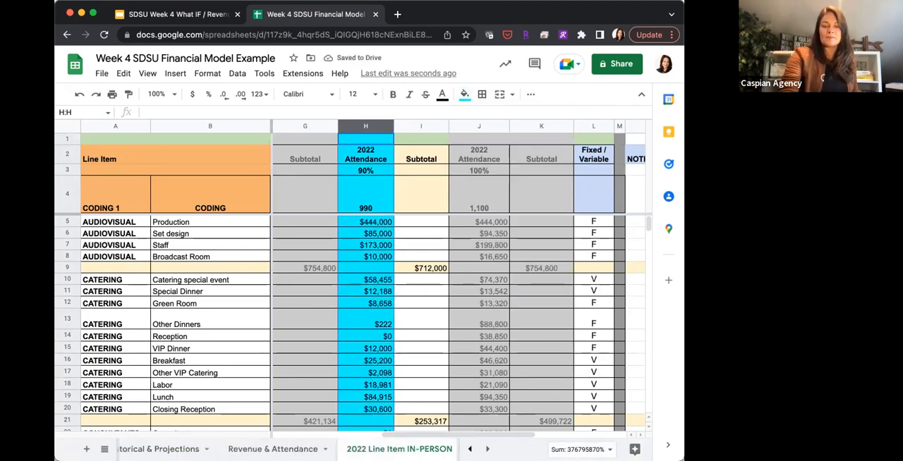
left_click(292, 449)
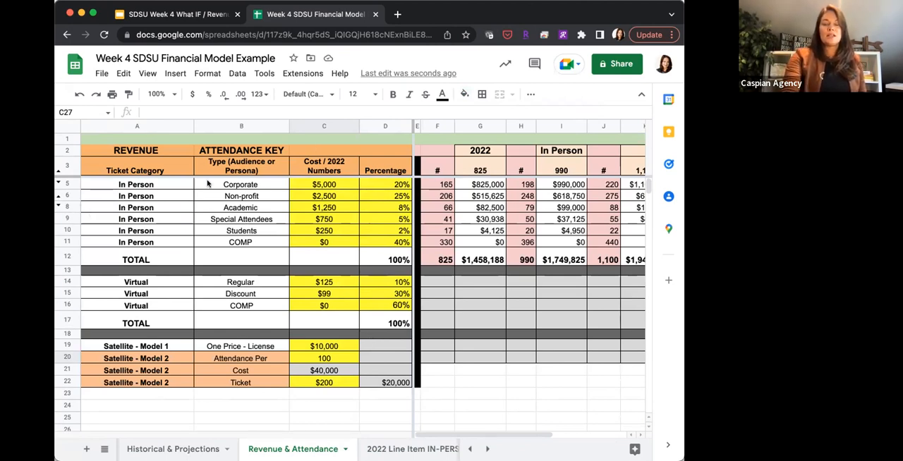
mouse_move(310, 377)
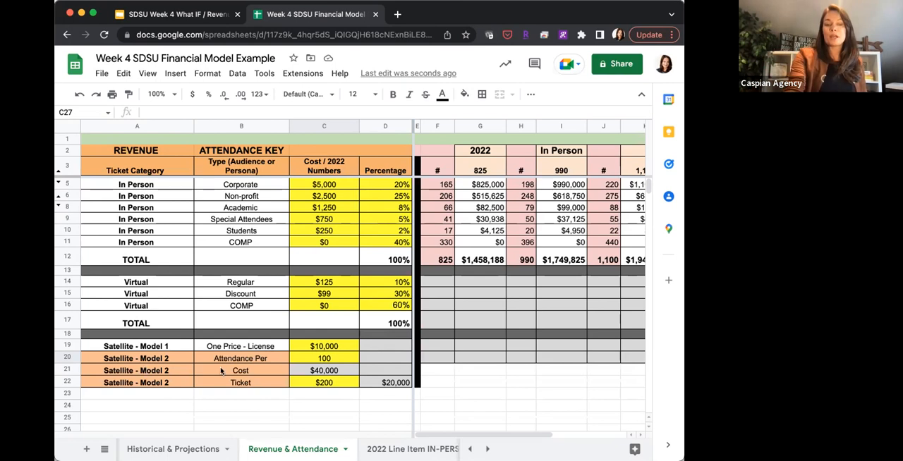
mouse_move(299, 401)
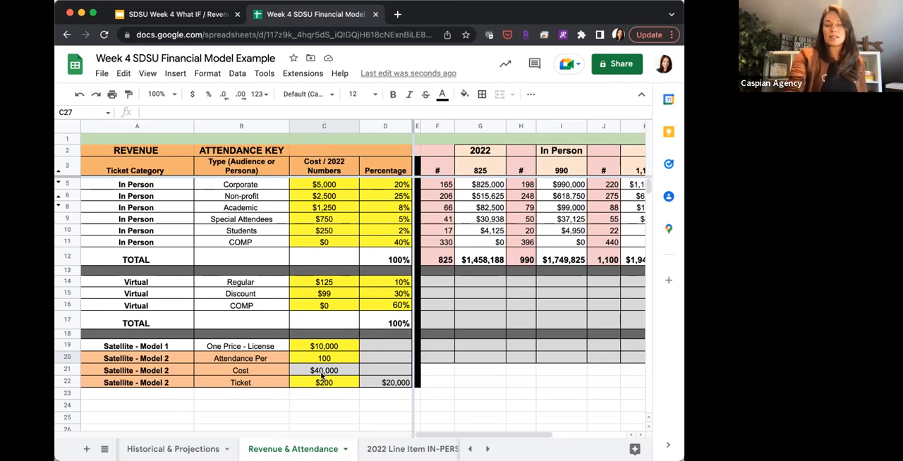
left_click(324, 370)
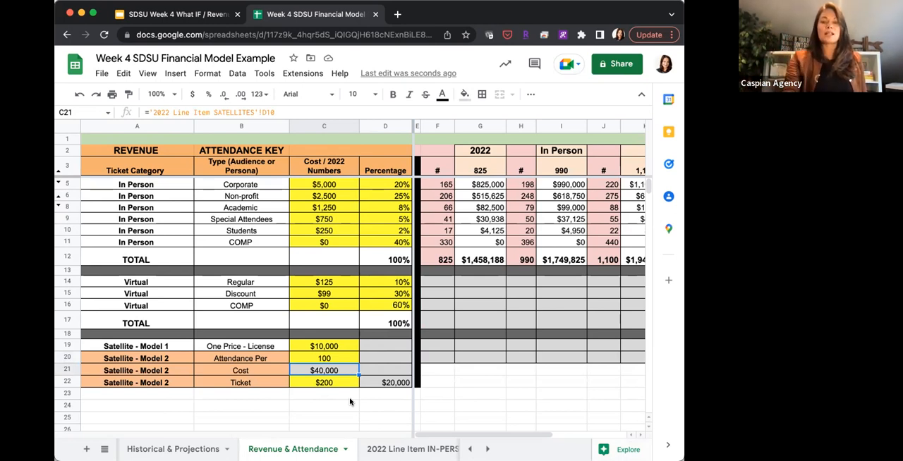
left_click(324, 383)
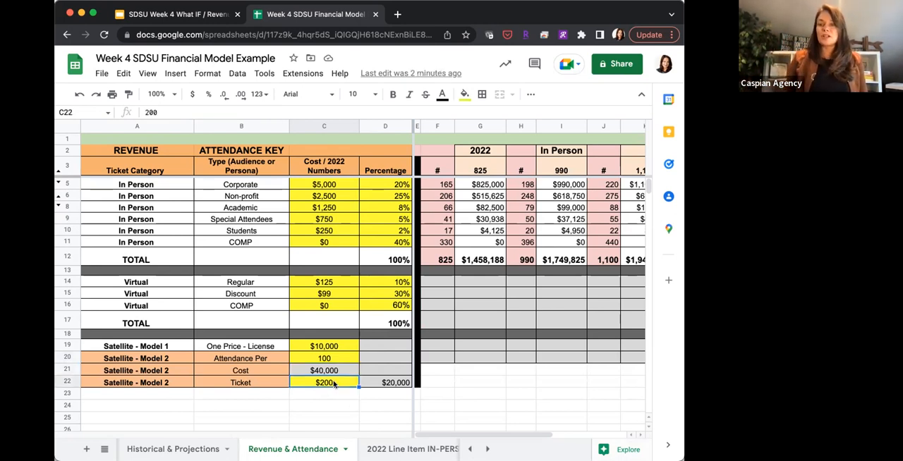
left_click(393, 382)
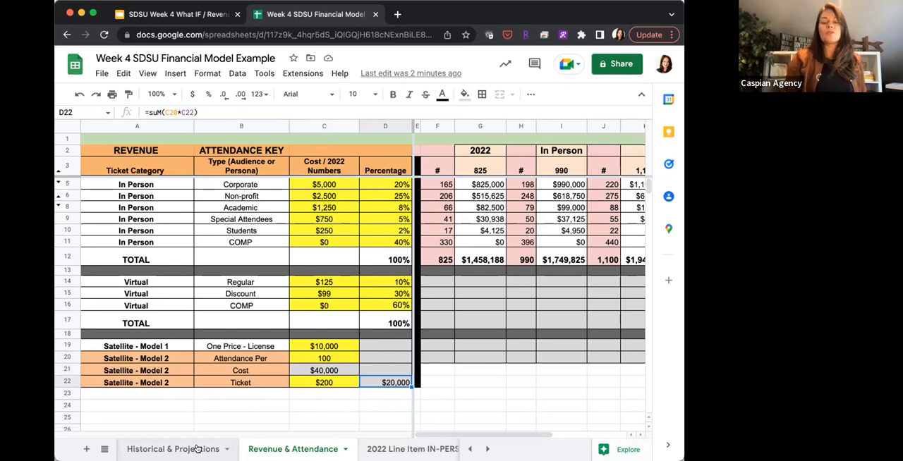
- Bring the Satellite Model 1 and 2 columns into view and check Model 1's event count of 3
left_click(174, 448)
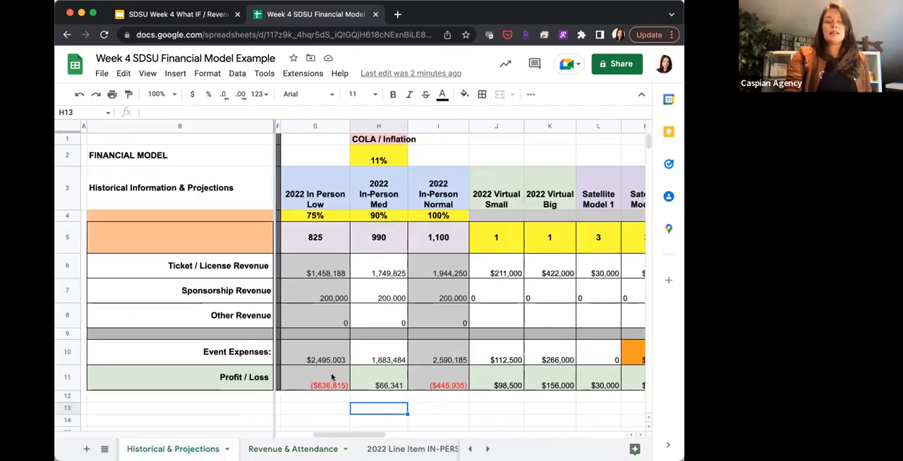
scroll("right", 3)
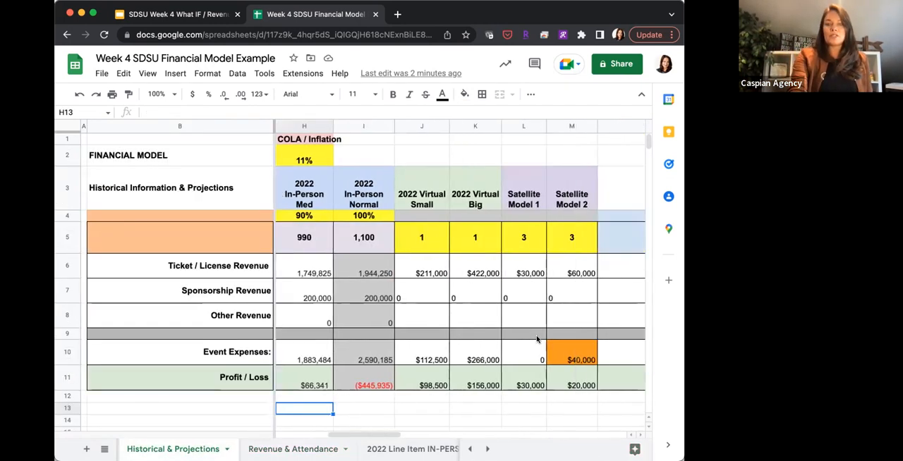
scroll("right", 3)
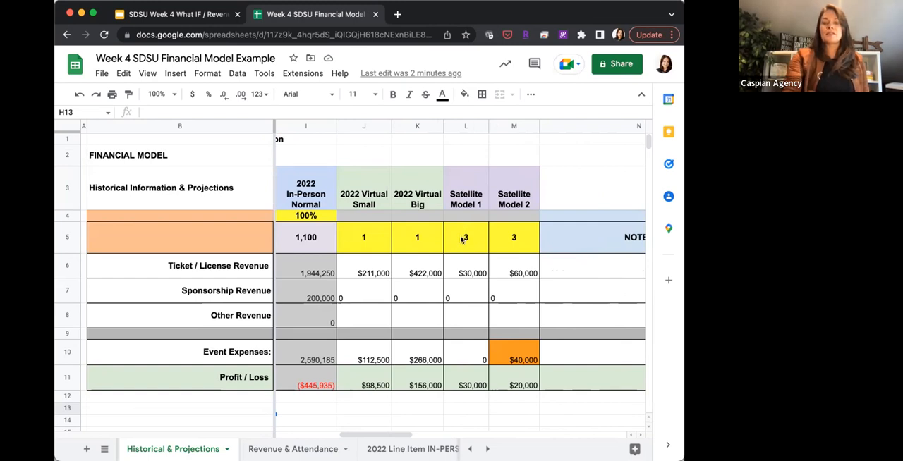
left_click(465, 238)
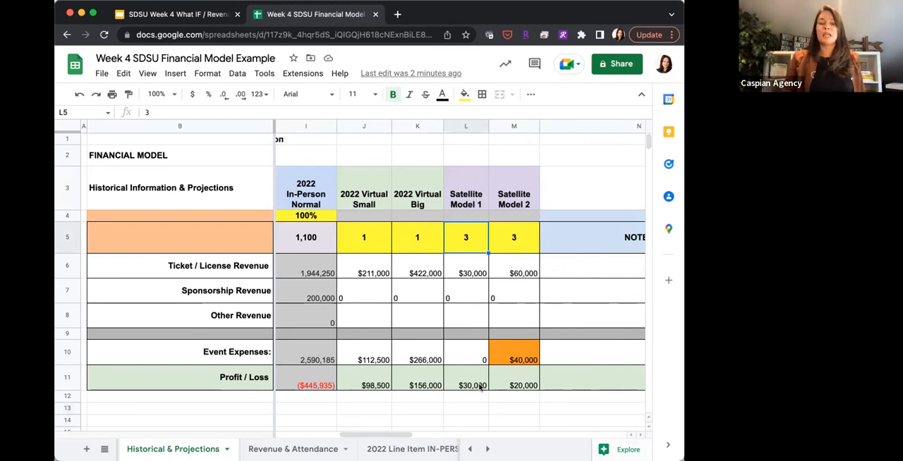
mouse_move(524, 240)
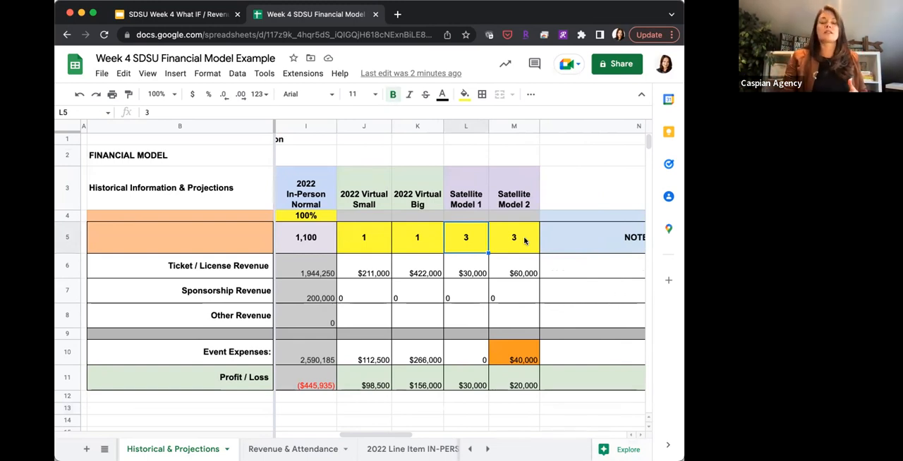
- Multiply Satellite Model 2 event expenses by its 3 events, giving $120,000 and -$60,000 profit
left_click(513, 273)
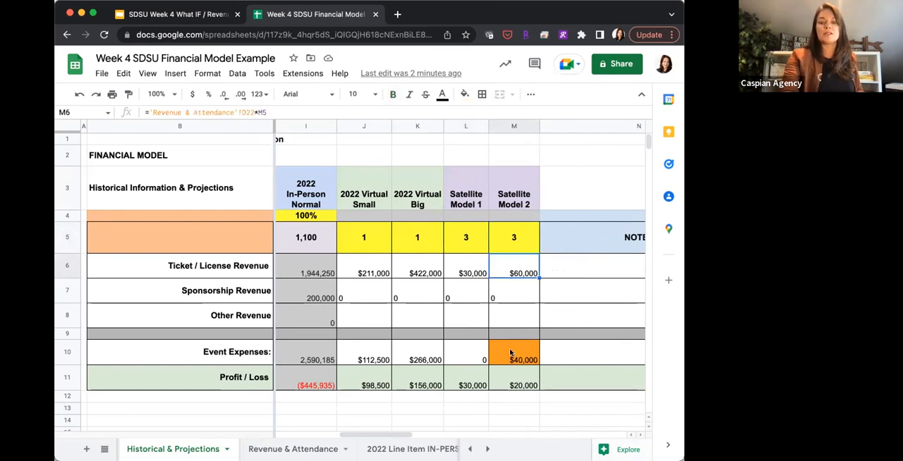
left_click(514, 360)
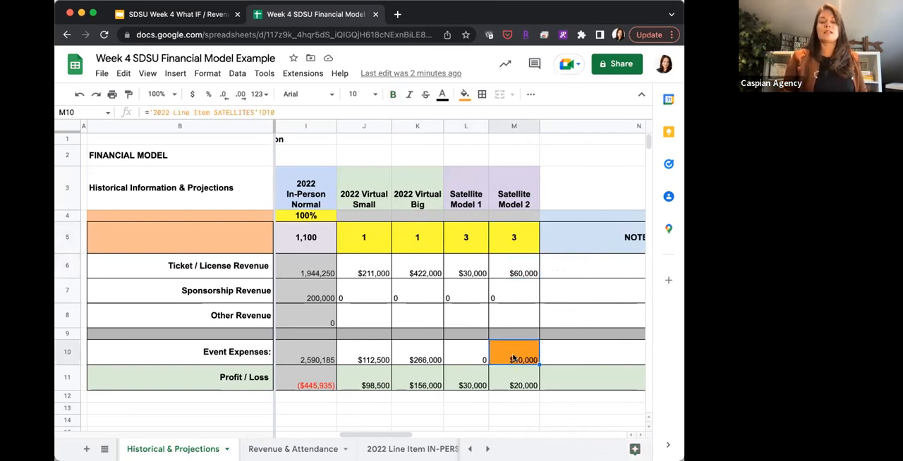
left_click(513, 273)
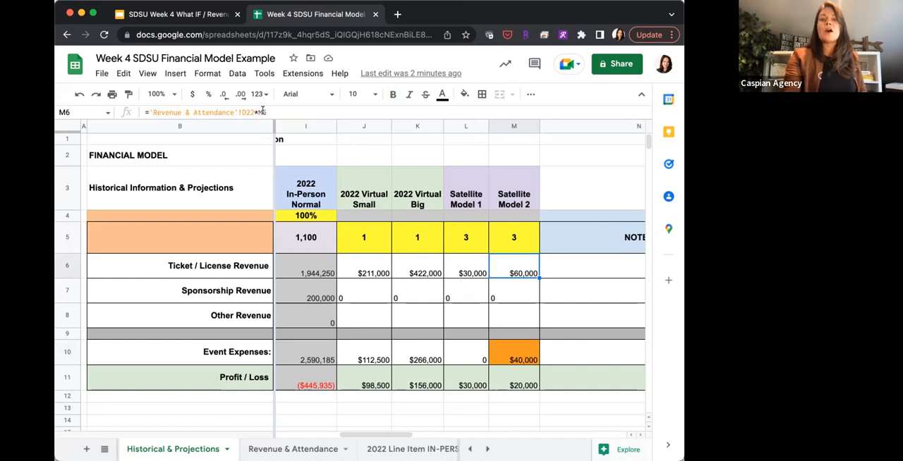
double_click(514, 273)
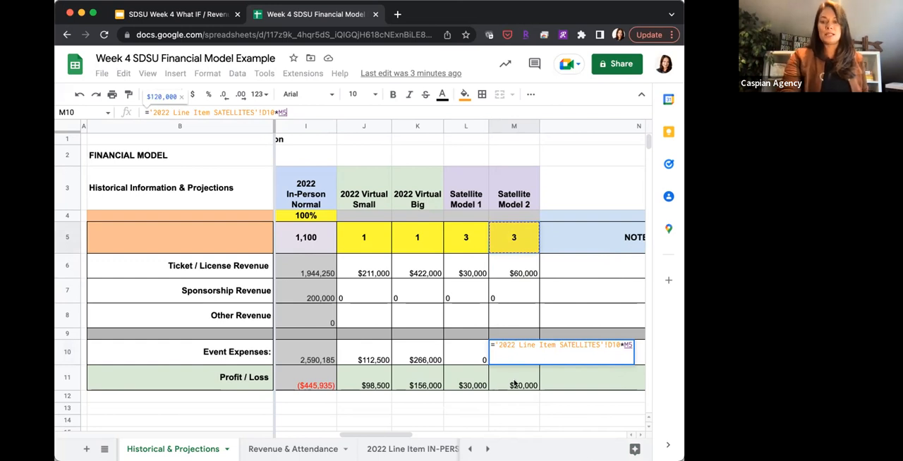
key("Enter")
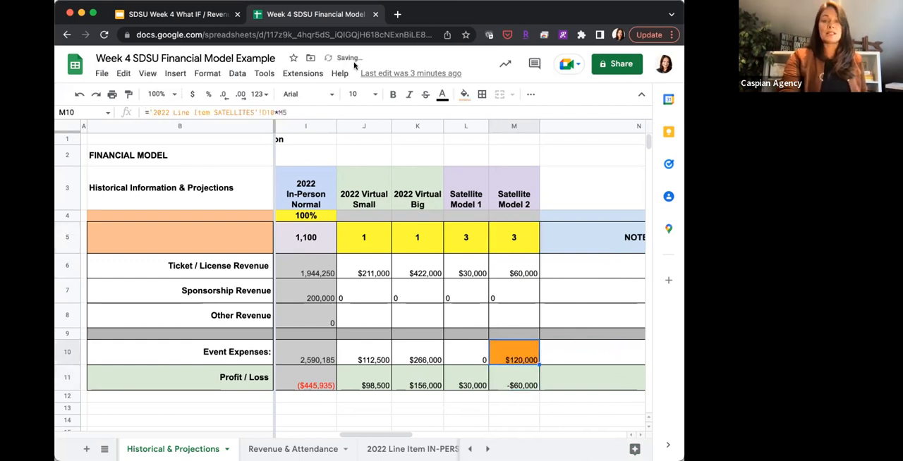
- Return to the Revenue & Attendance sheet
left_click(443, 94)
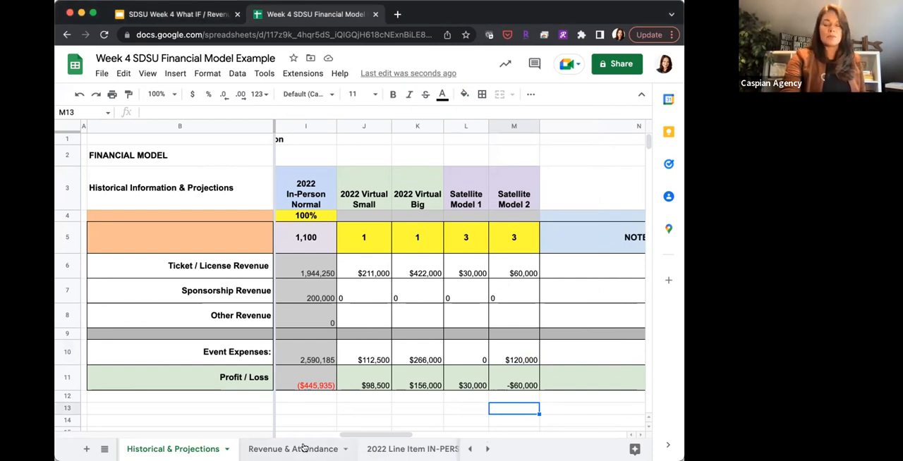
left_click(295, 448)
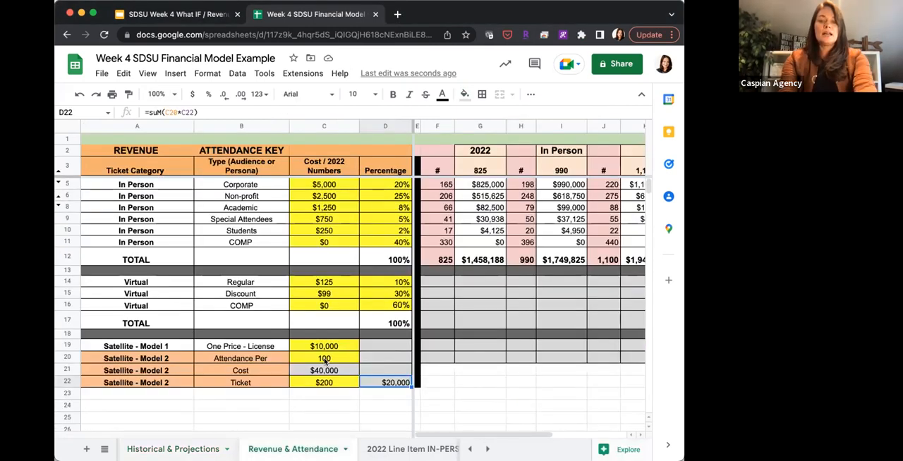
- Set Satellite Model 2's ticket price to $1,000 and review its $150,000 revenue on Historical & Projections
left_click(323, 357)
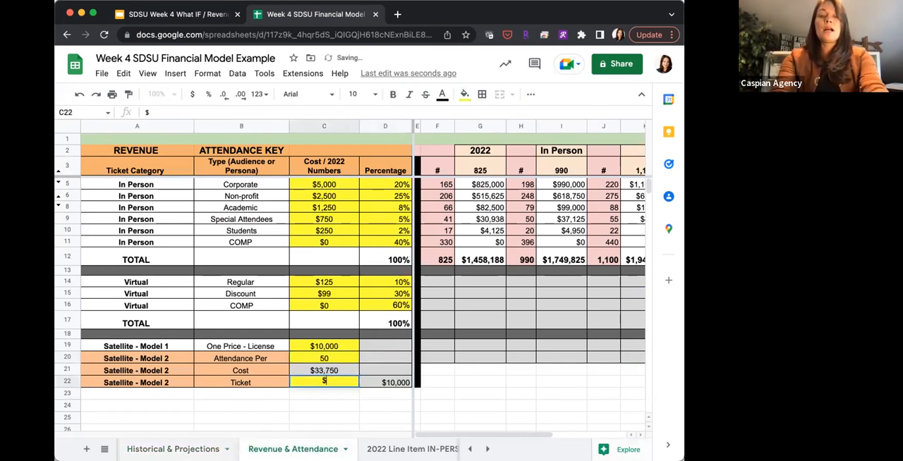
type("$1,000")
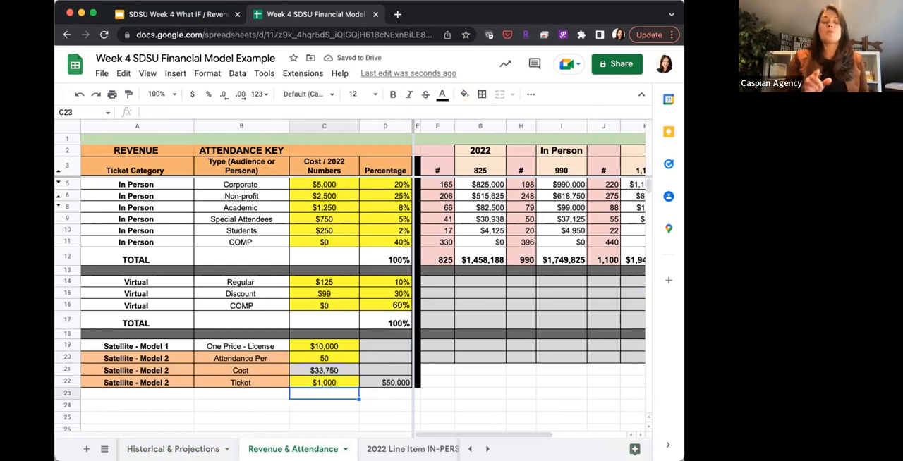
mouse_move(254, 411)
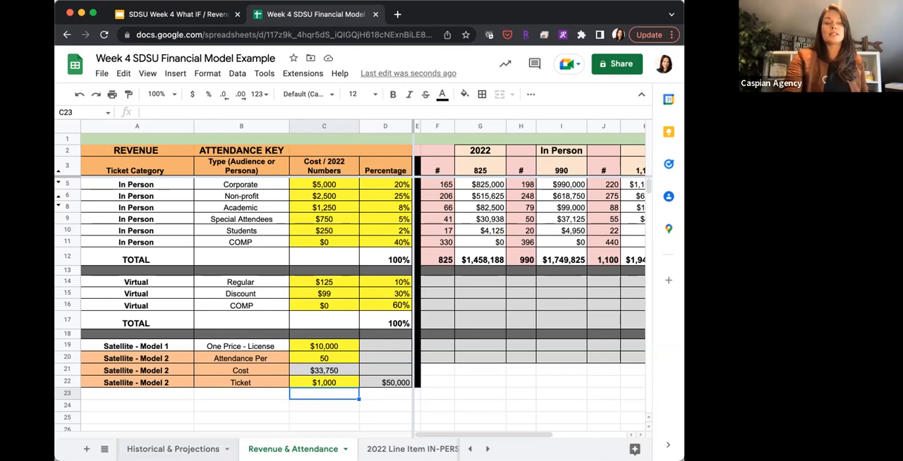
left_click(173, 448)
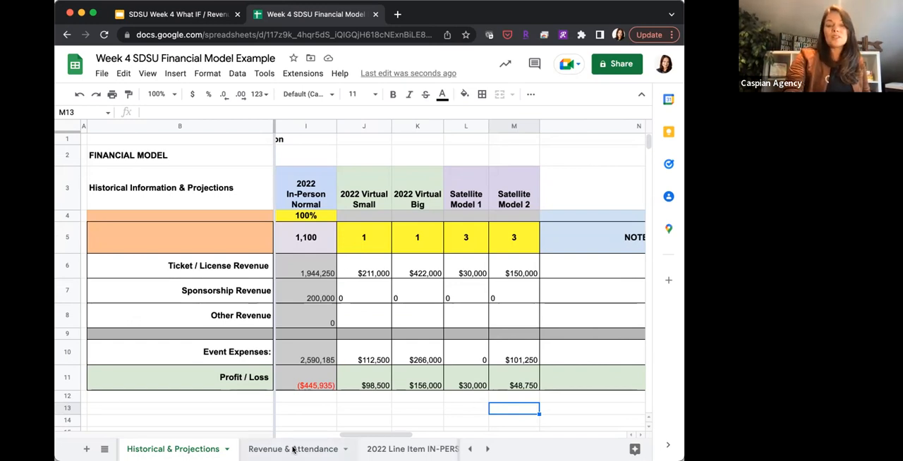
- Set Satellite Model 2's ticket price to $800, giving $120,000 revenue and $18,750 profit
left_click(292, 449)
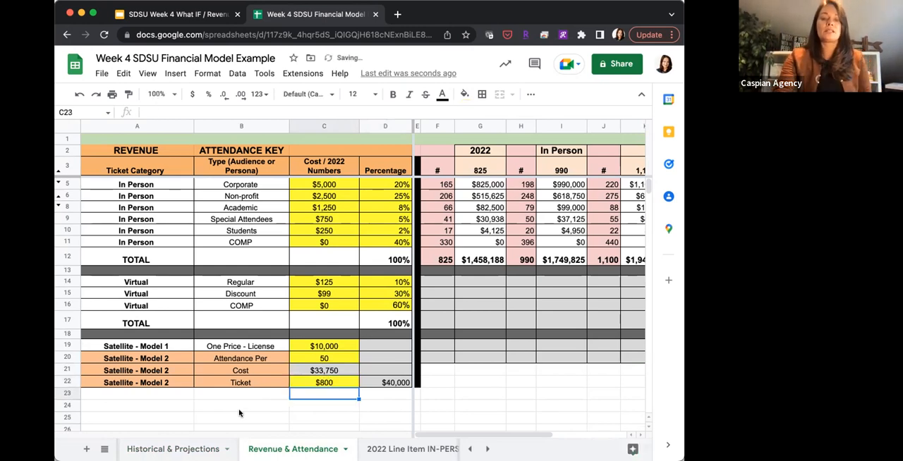
left_click(173, 448)
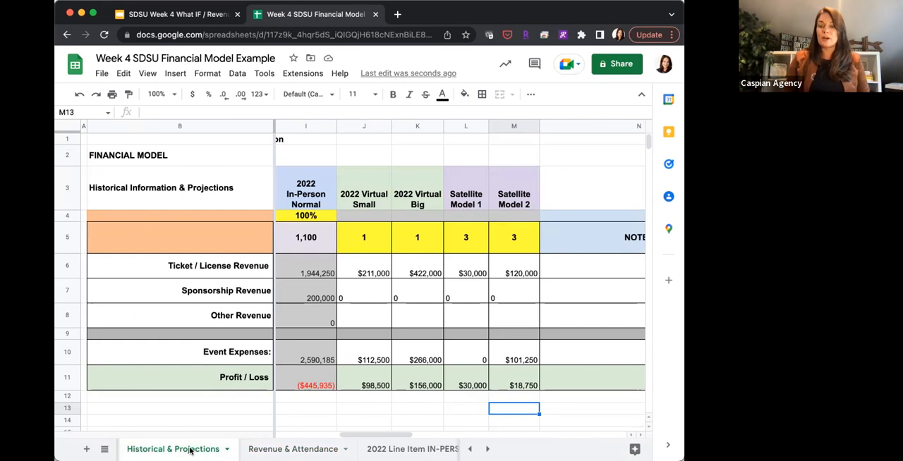
- Switch to the Executive Summary template with its empty Revenue, Expenses and Gross Profit sections
scroll("left", 3)
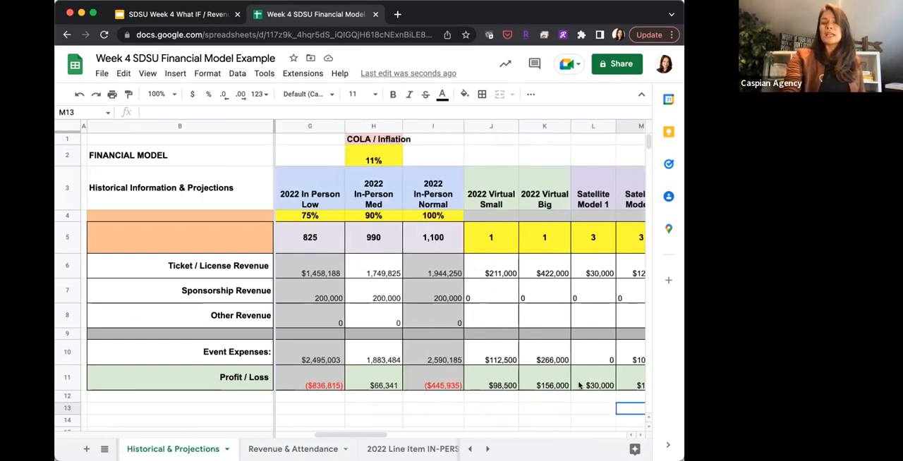
scroll("left", 3)
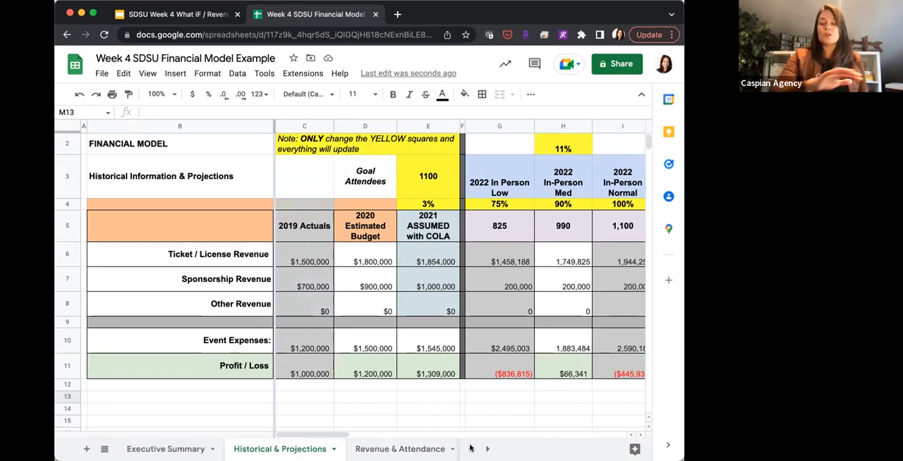
left_click(166, 449)
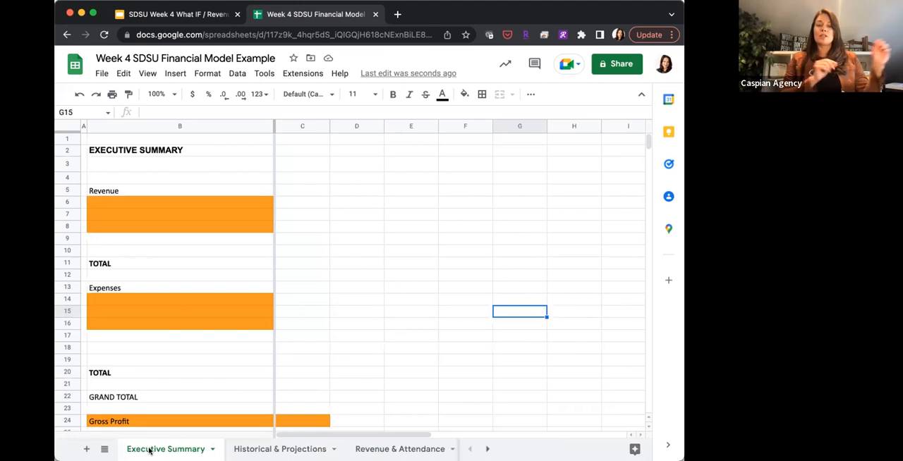
- Enter 'Virtual Event for 20000' in B6 with FORMULA in C6 and SUM in C11
left_click(179, 202)
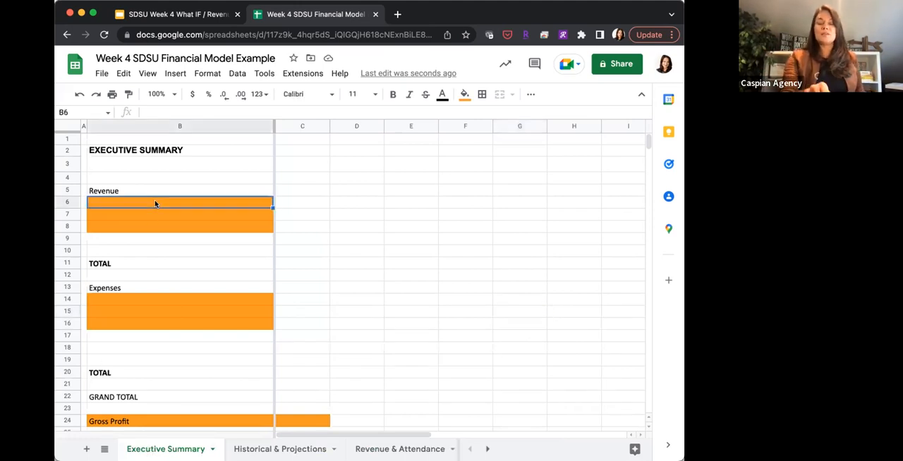
type("Virtual")
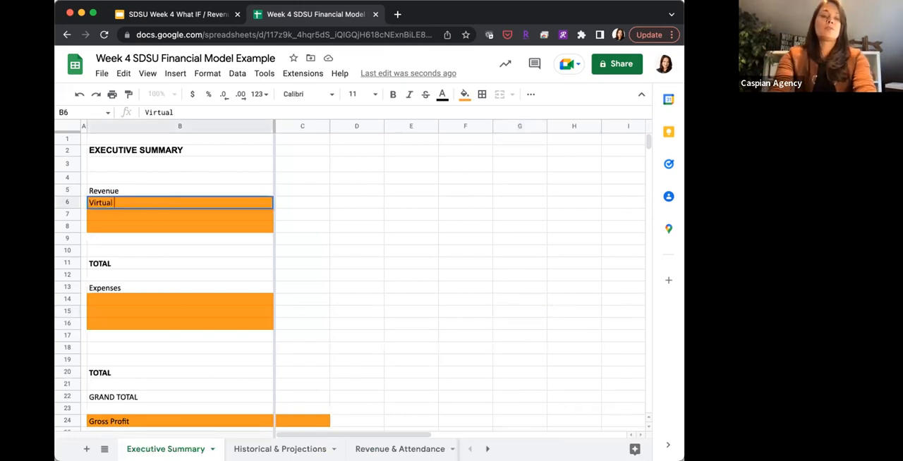
type("Event for 20000")
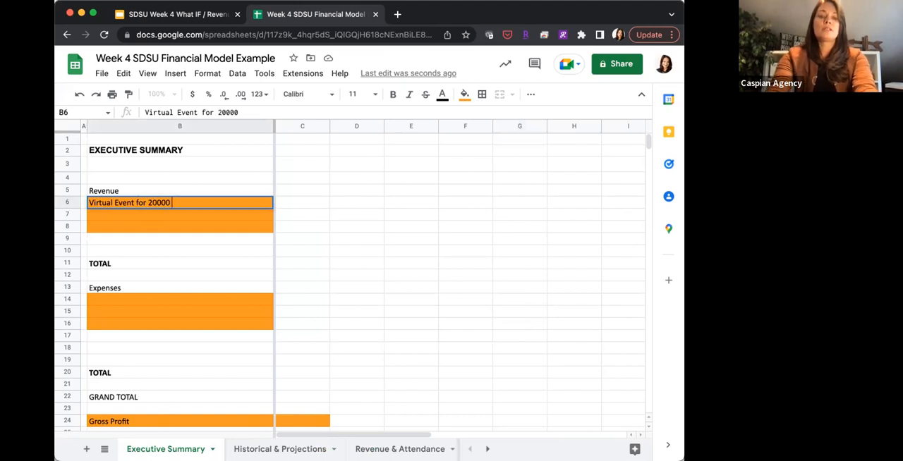
left_click(302, 203)
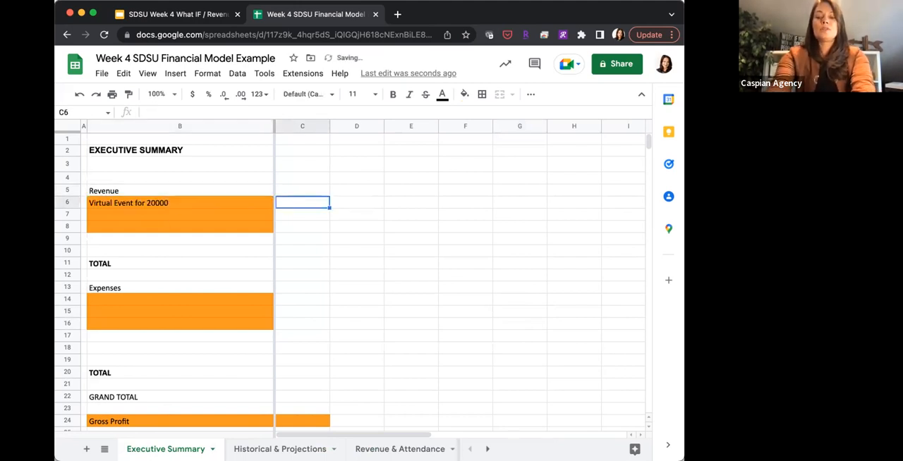
type("FORMULA")
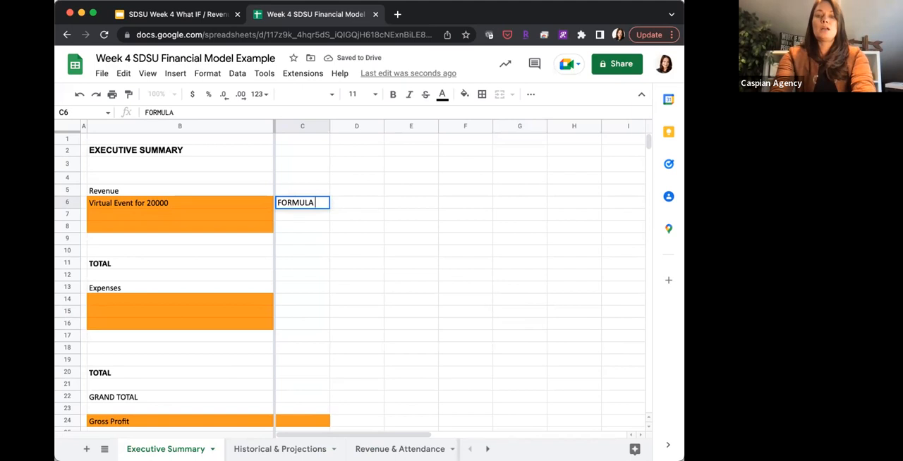
key("Enter")
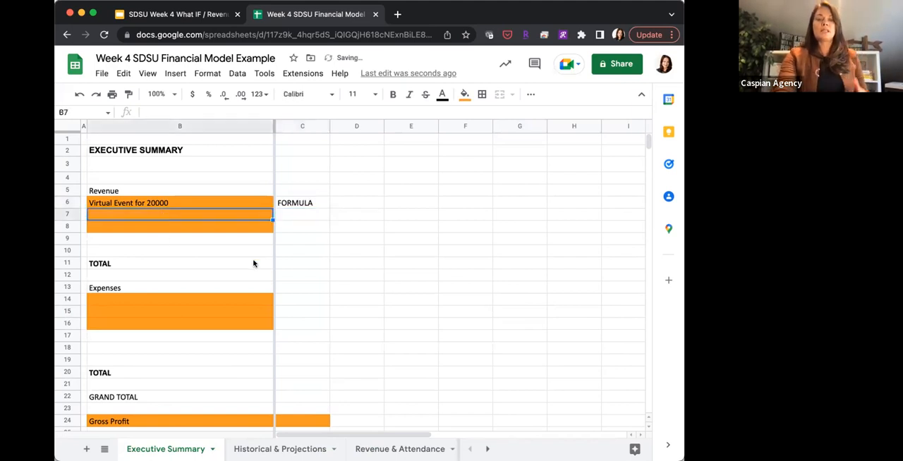
type("SUM")
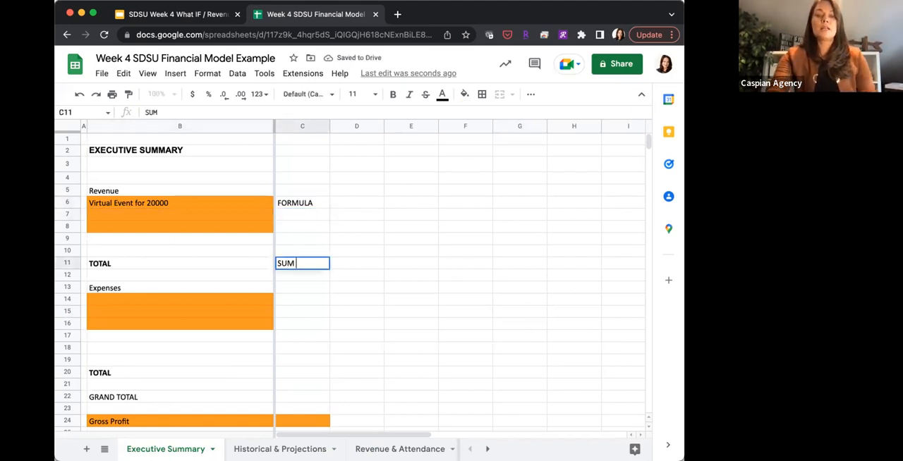